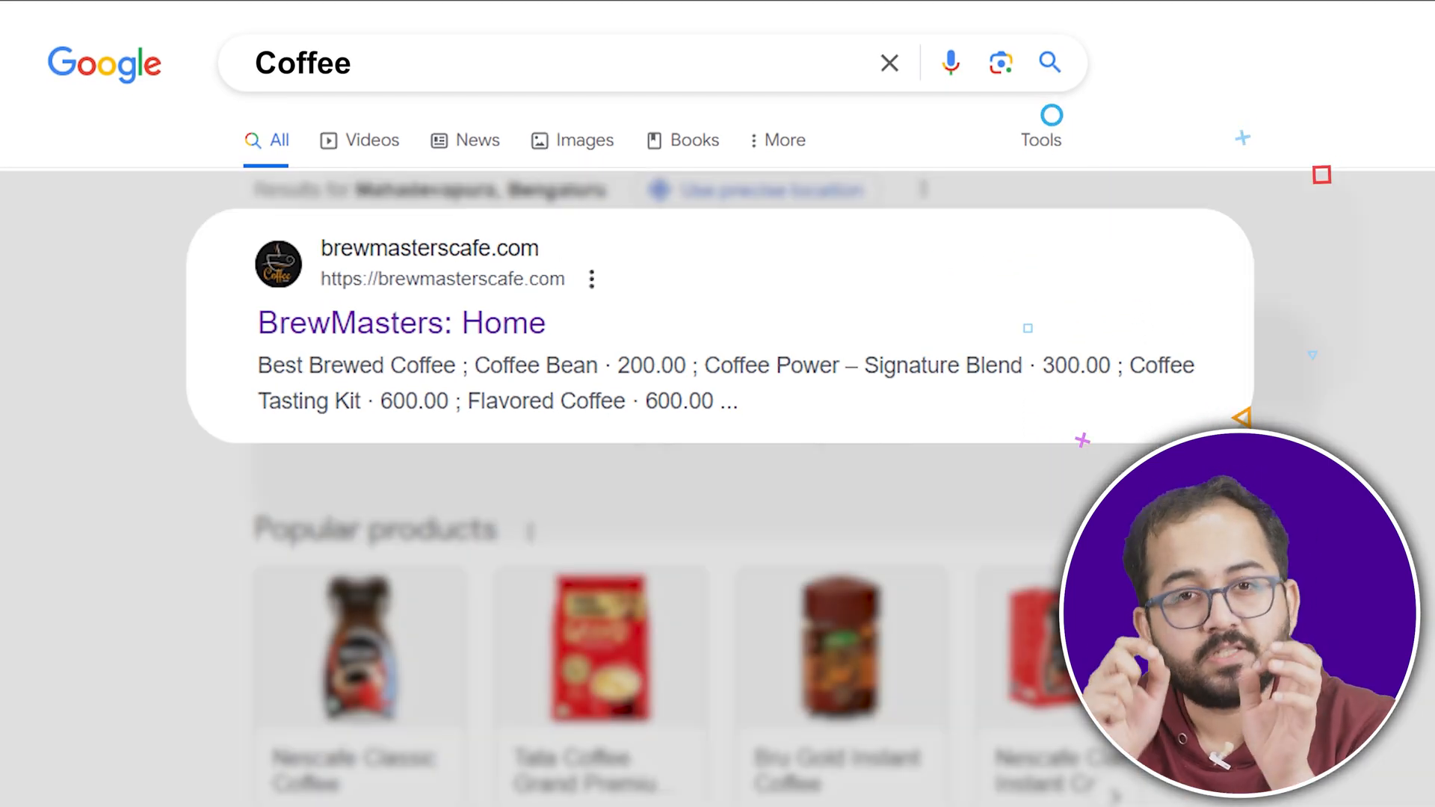
Configure the batch resize to output WEBP images at 100% image quality.
scroll("down", 3)
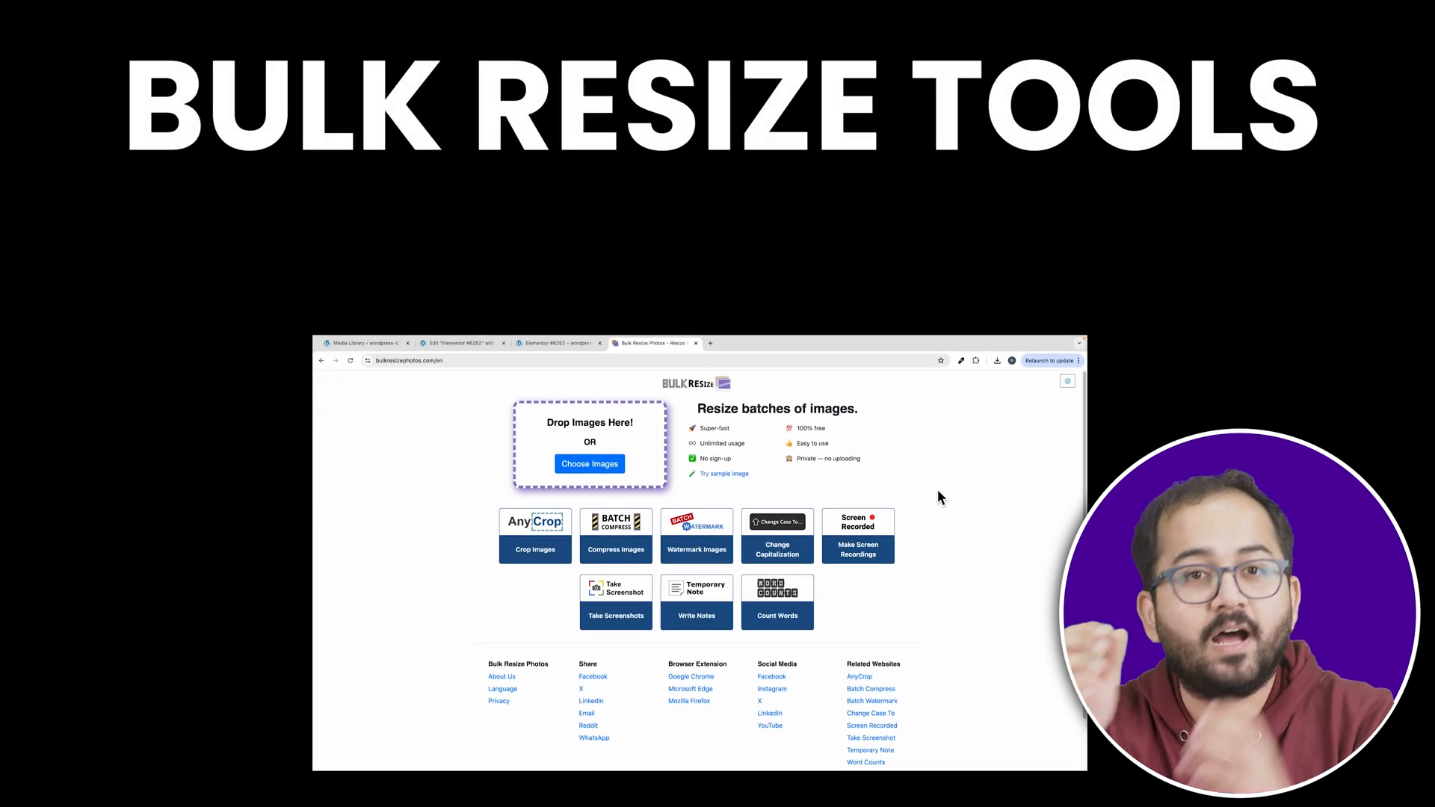
left_click(589, 464)
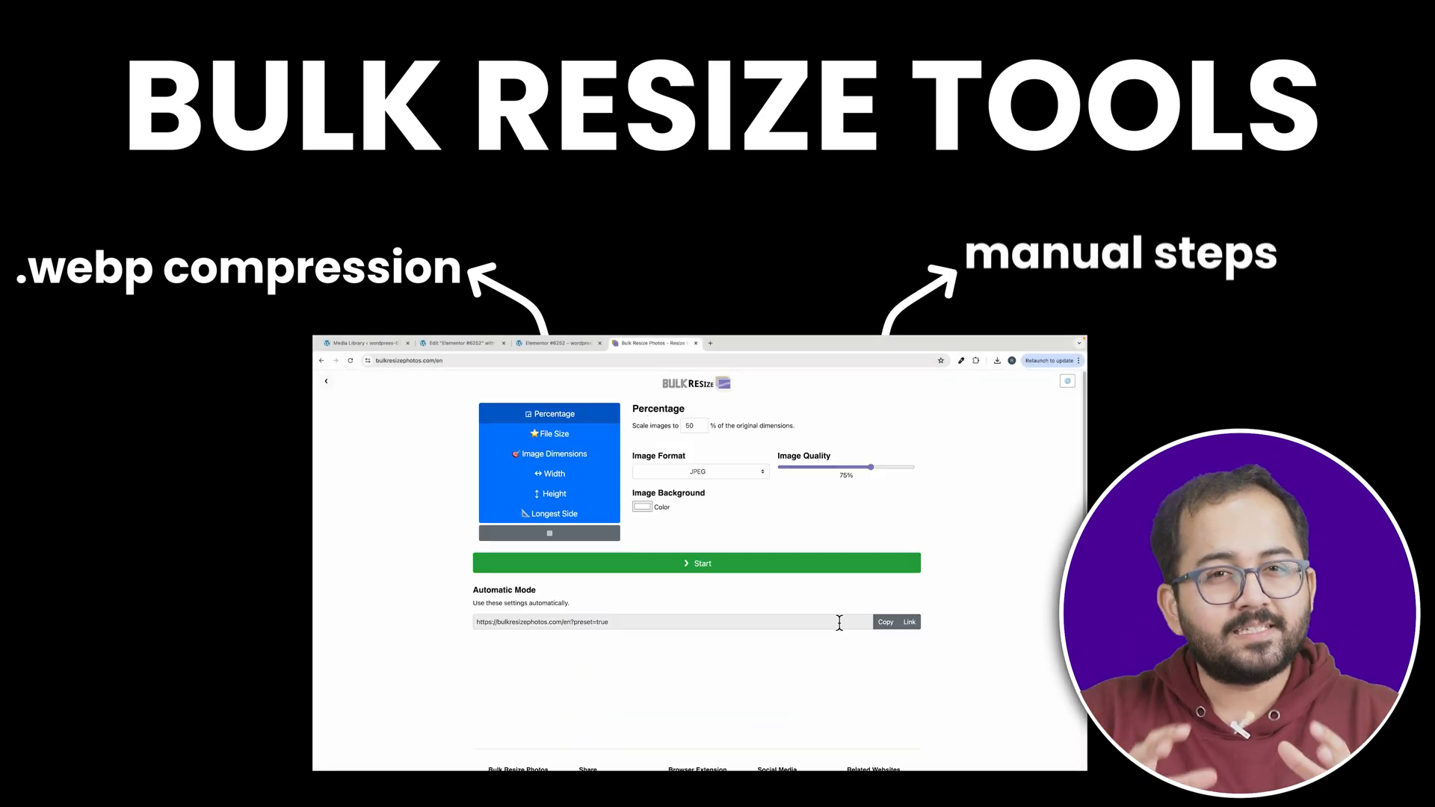
left_click(700, 471)
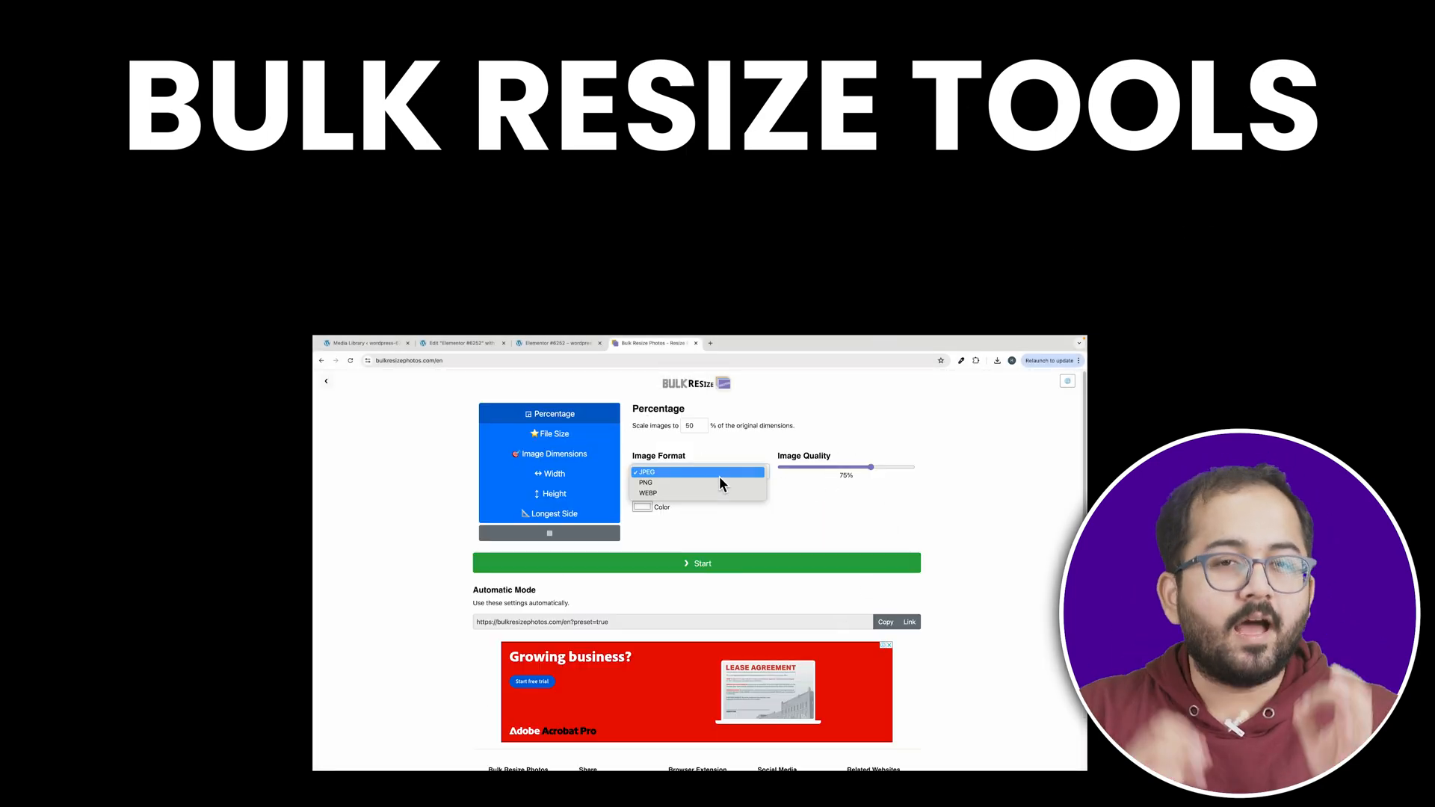
left_click(647, 492)
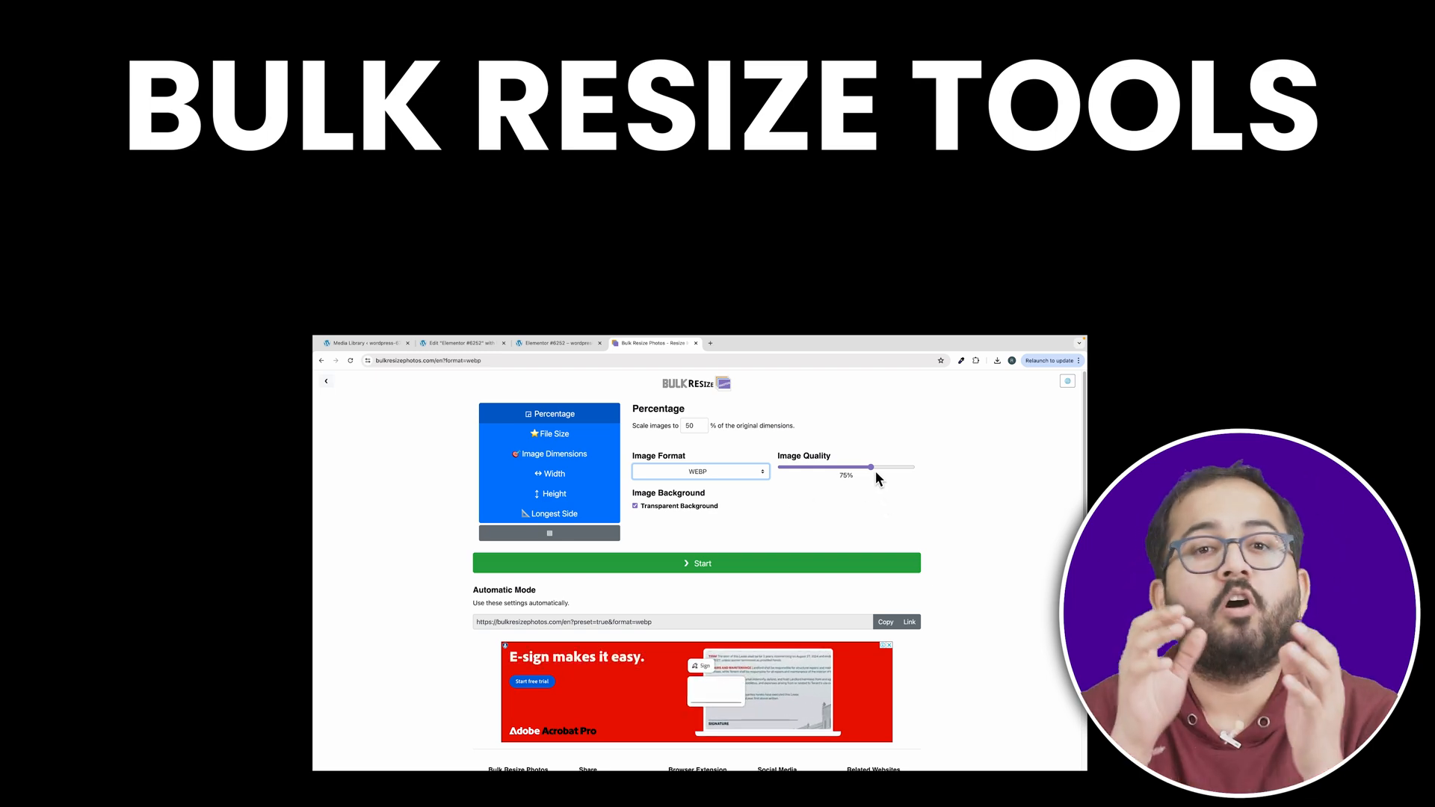
right_click(887, 466)
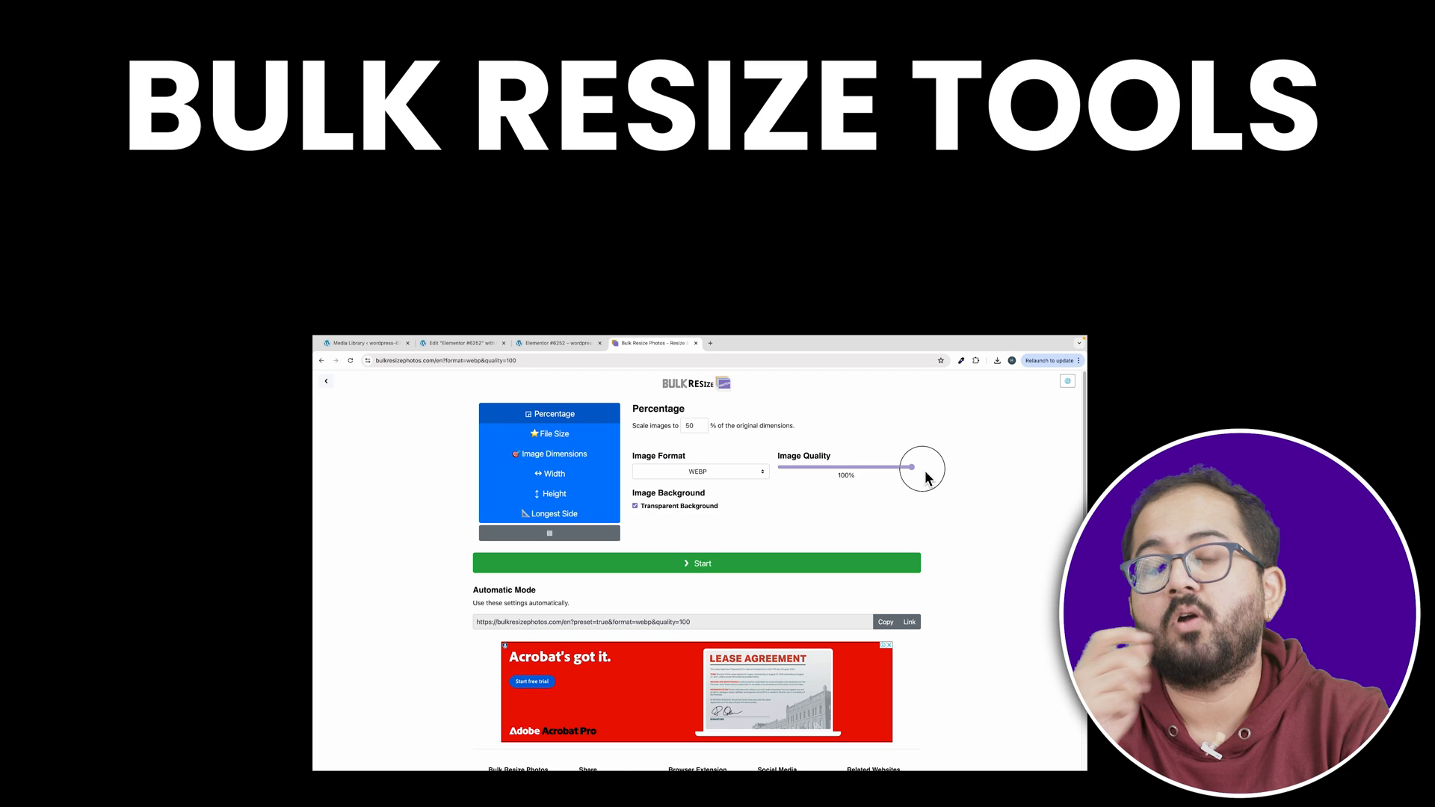
mouse_move(705, 563)
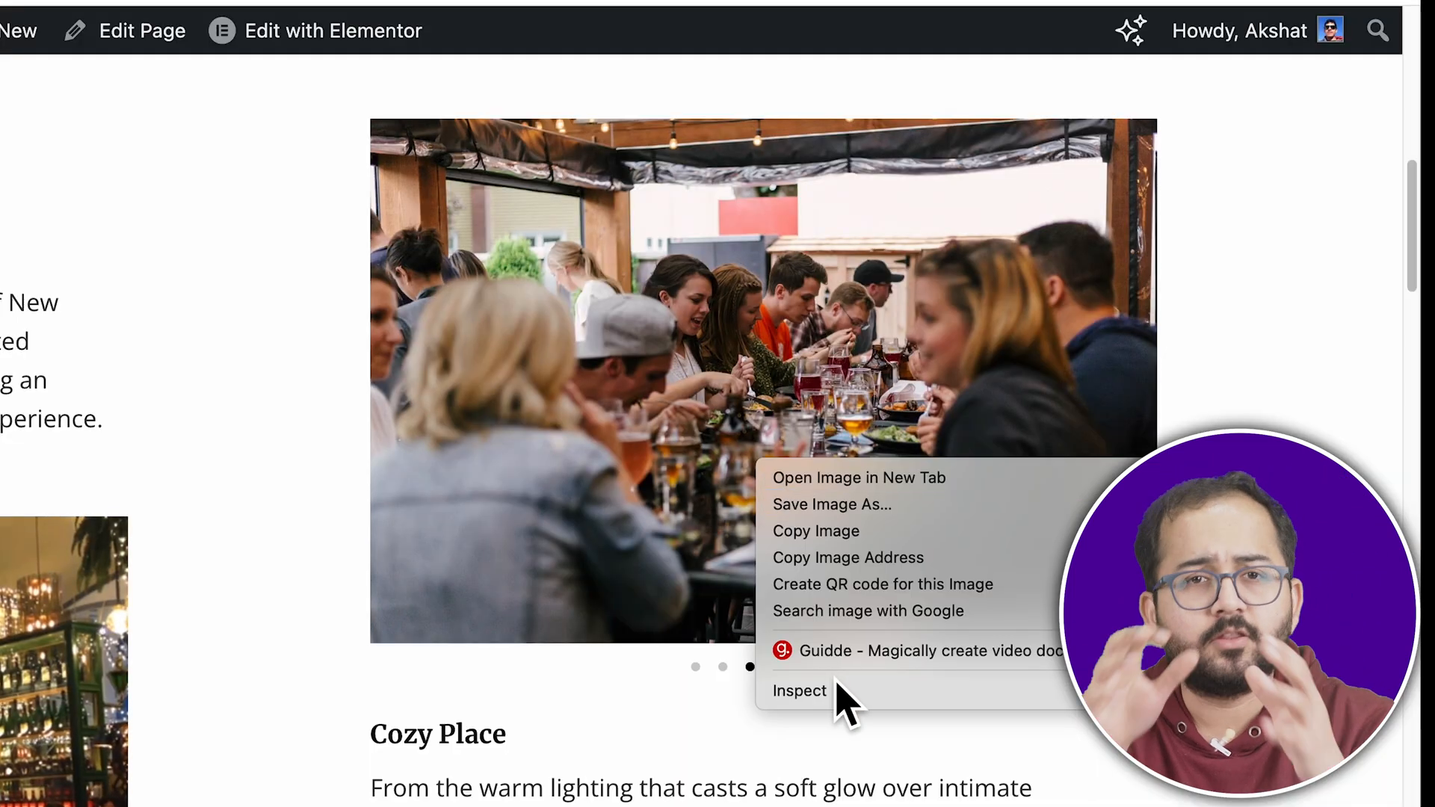
Inspect the gallery image's markup in the browser developer tools.
left_click(798, 691)
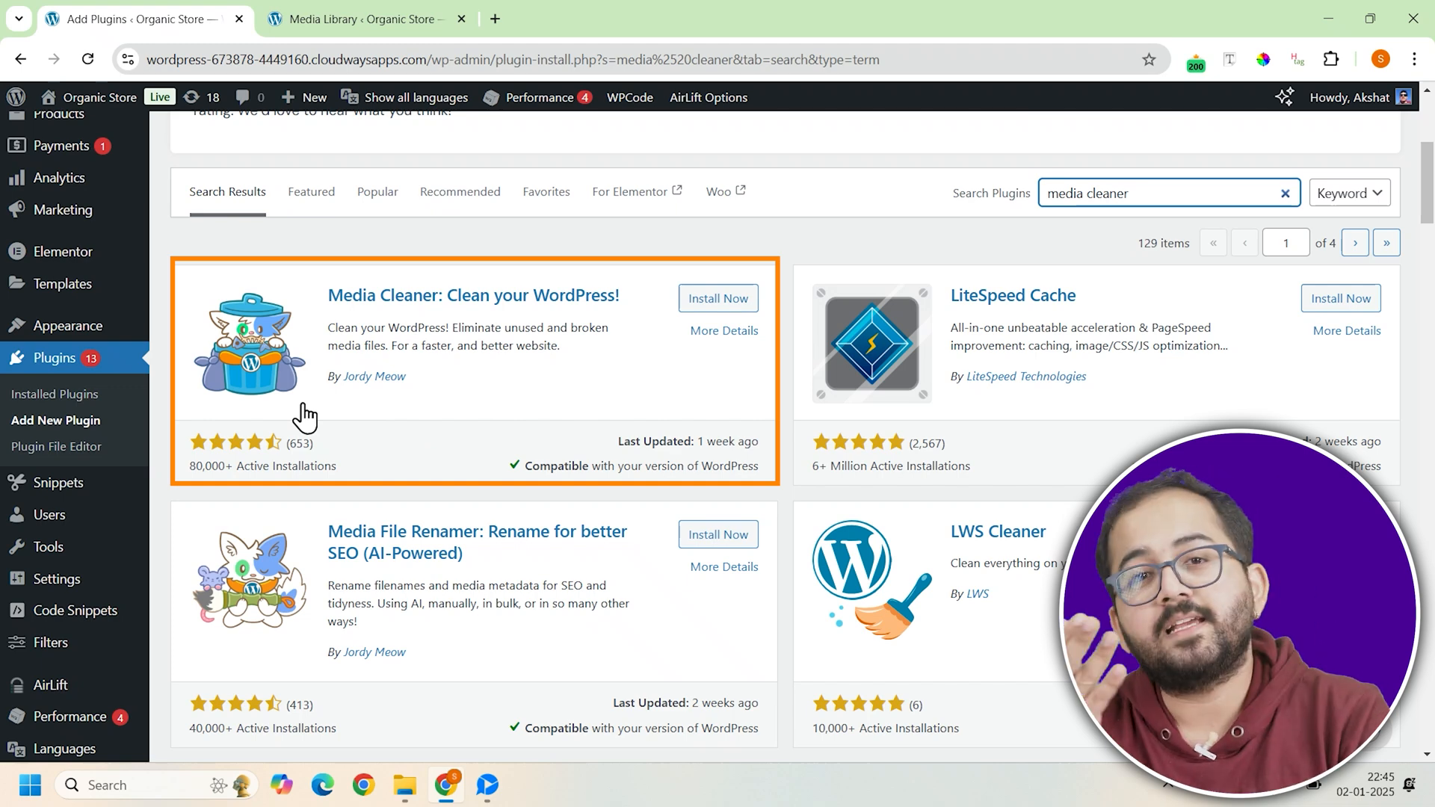
Run a Media Cleaner scan of the media library for unused files.
left_click(188, 308)
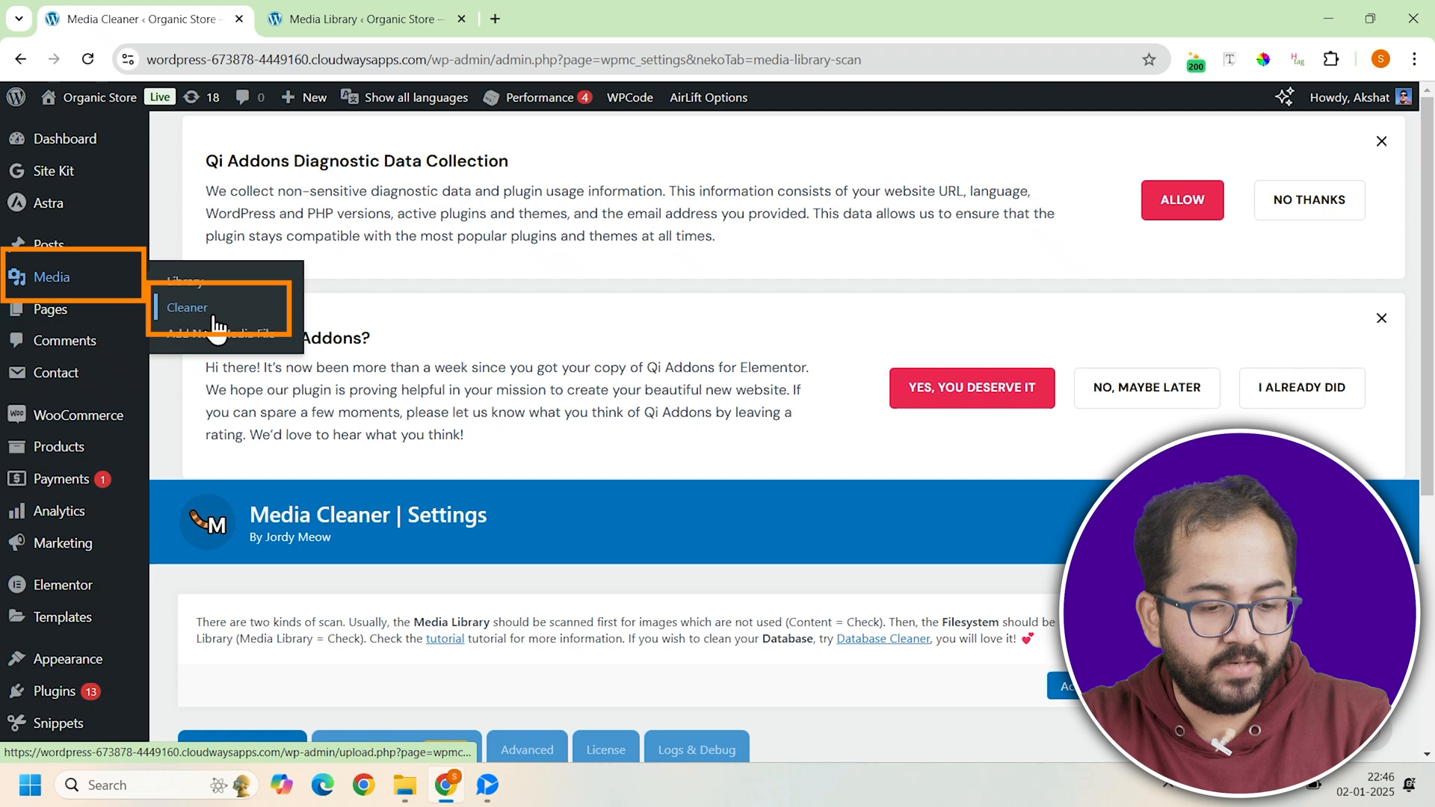
left_click(188, 307)
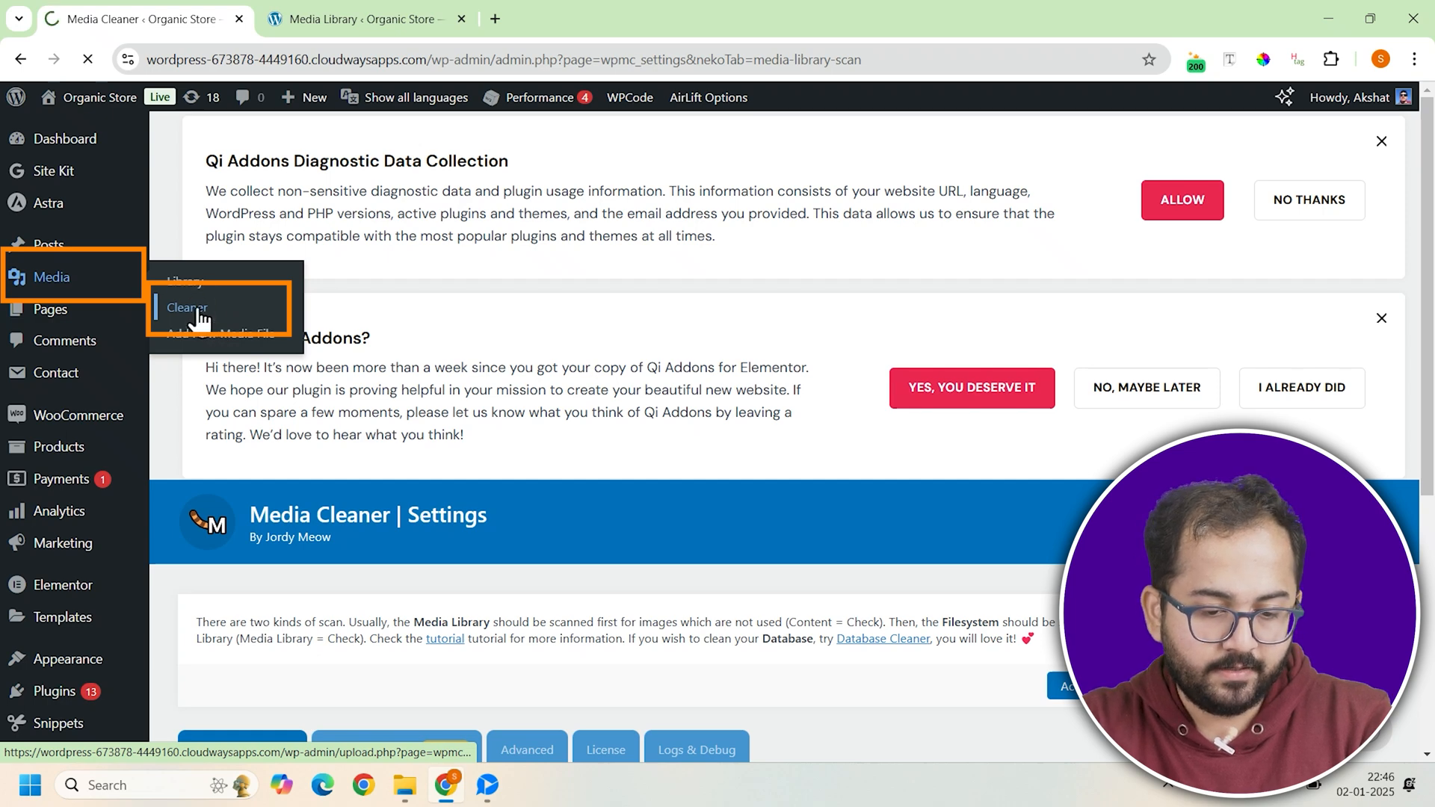
left_click(186, 308)
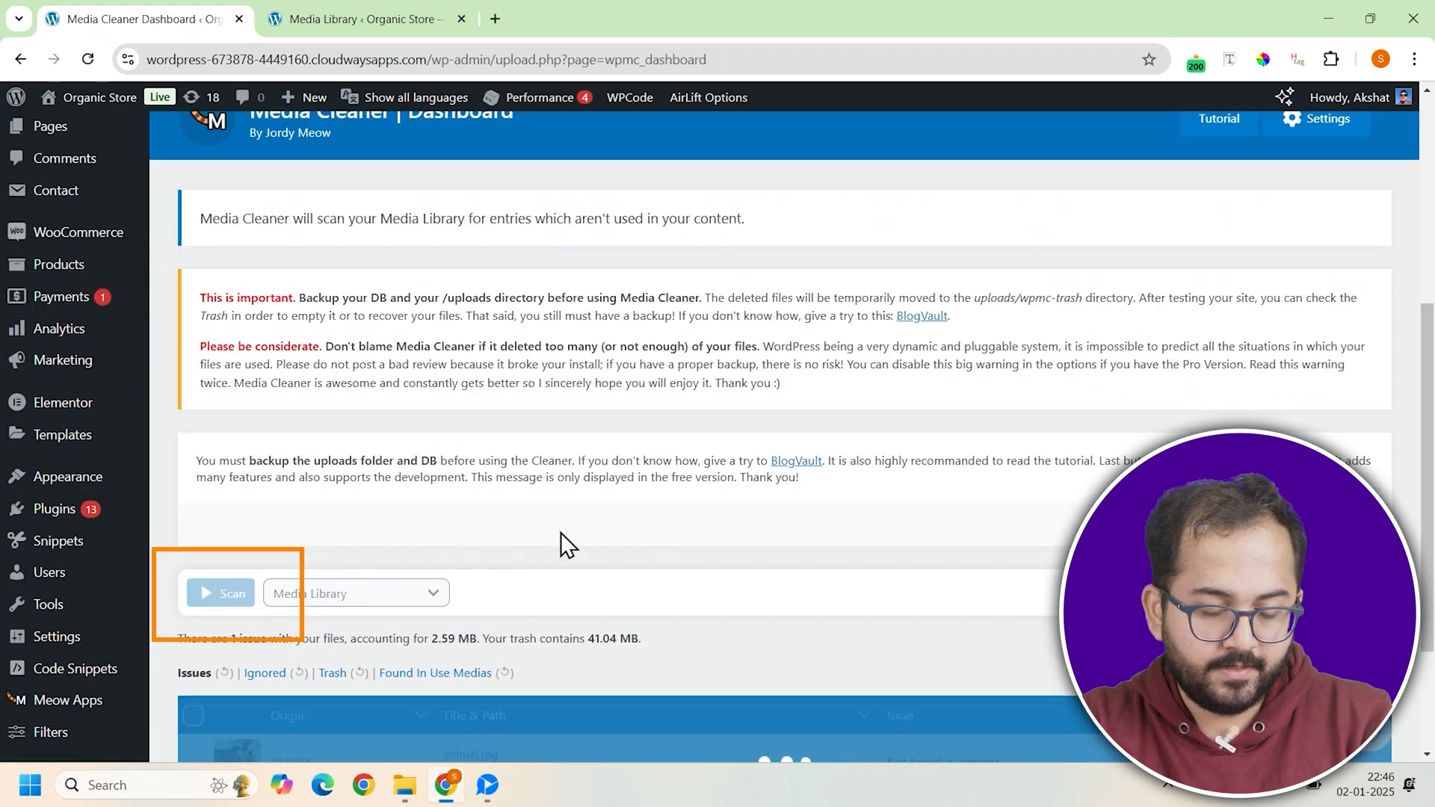
left_click(220, 594)
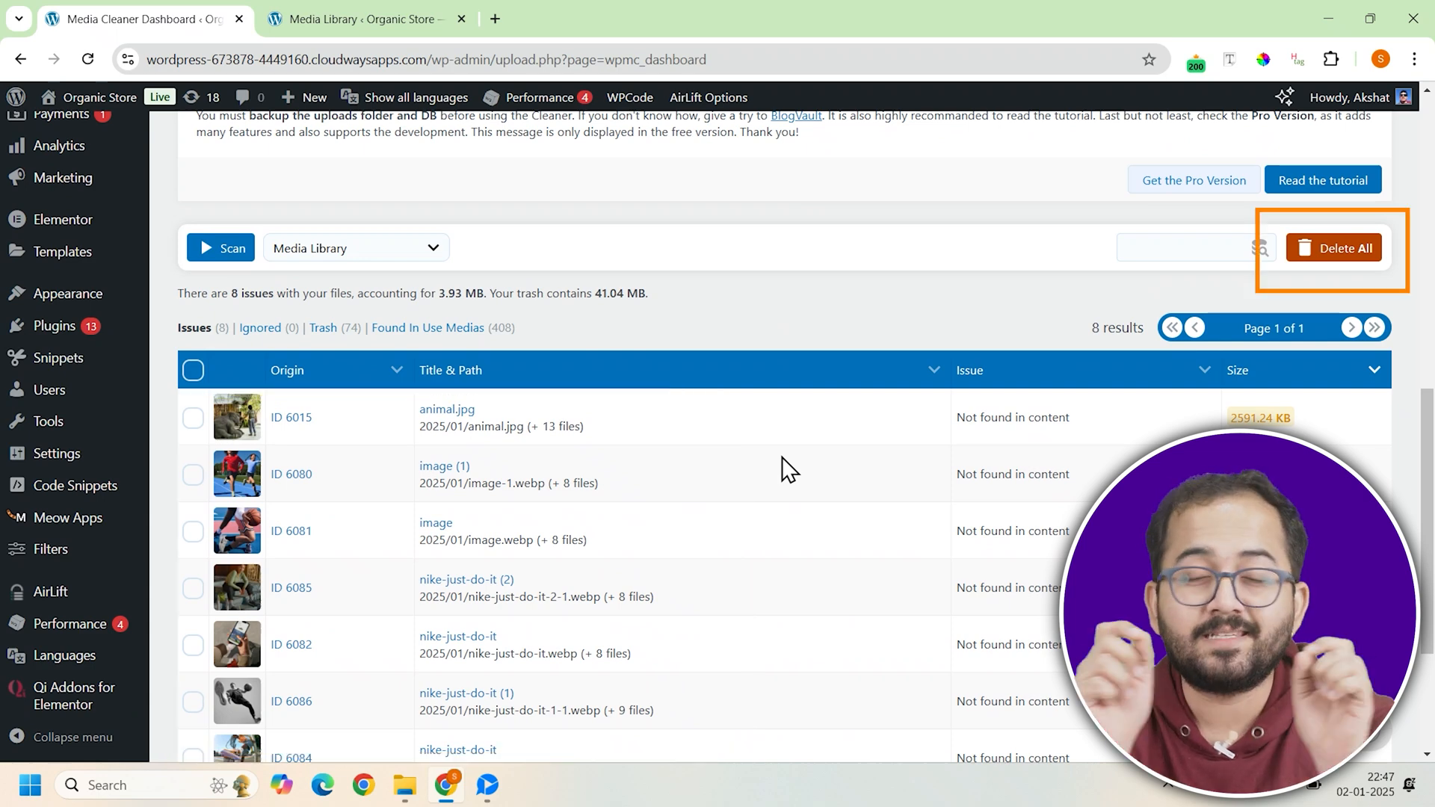
Mark the nike-just-do-it (2) image and another flagged row in the Issues list.
left_click(193, 374)
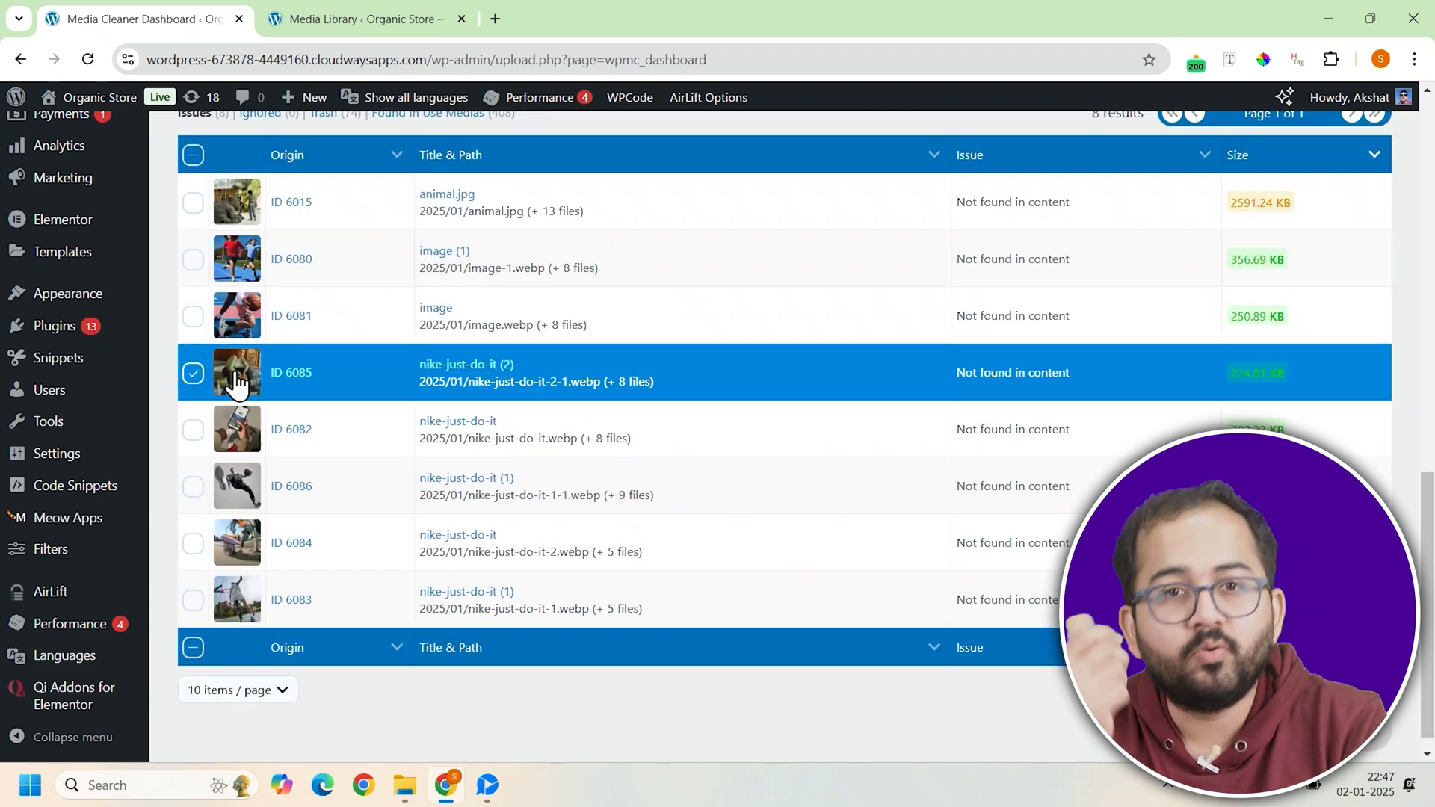
left_click(192, 486)
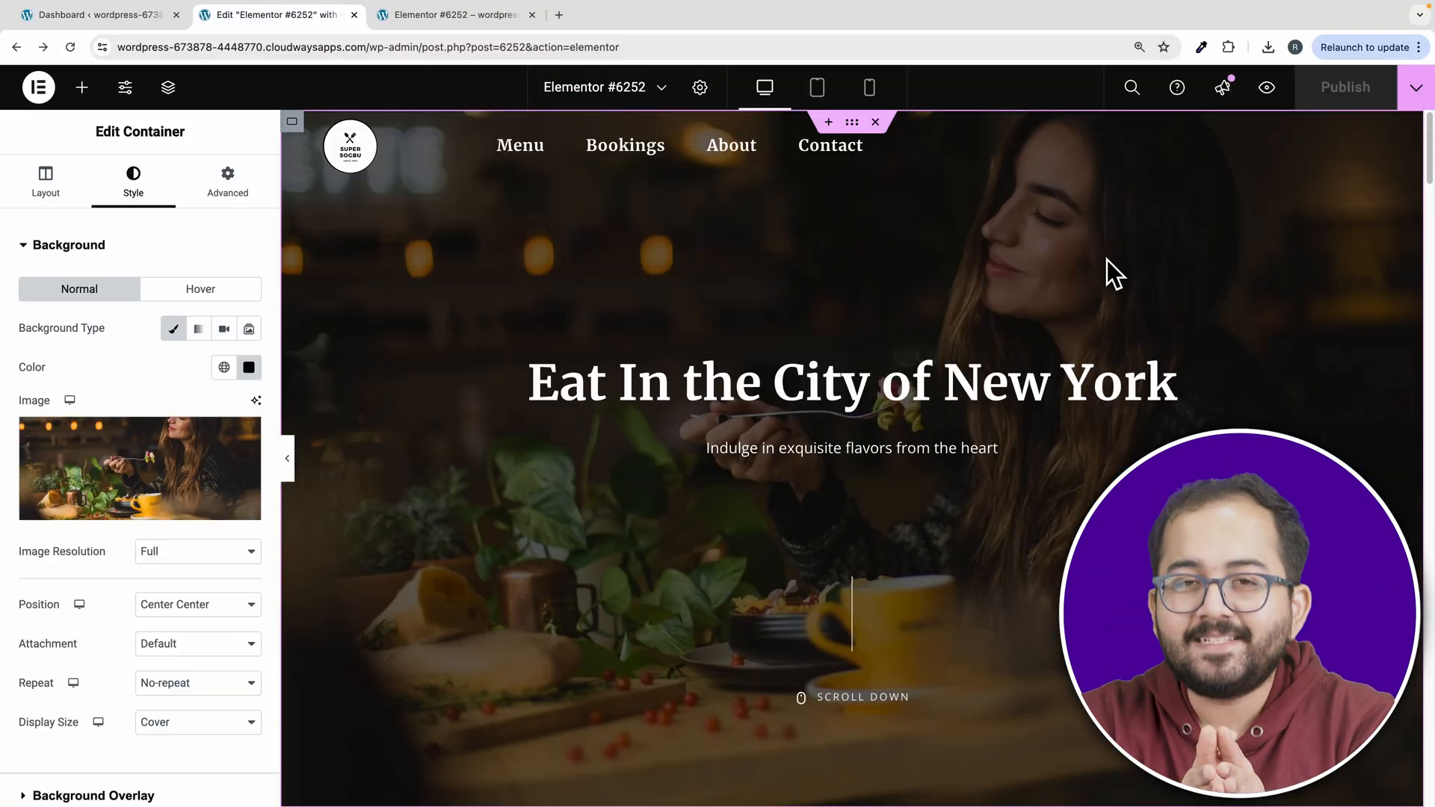
Upload the cozy restaurant interior JPG as the hero section's background image.
left_click(139, 468)
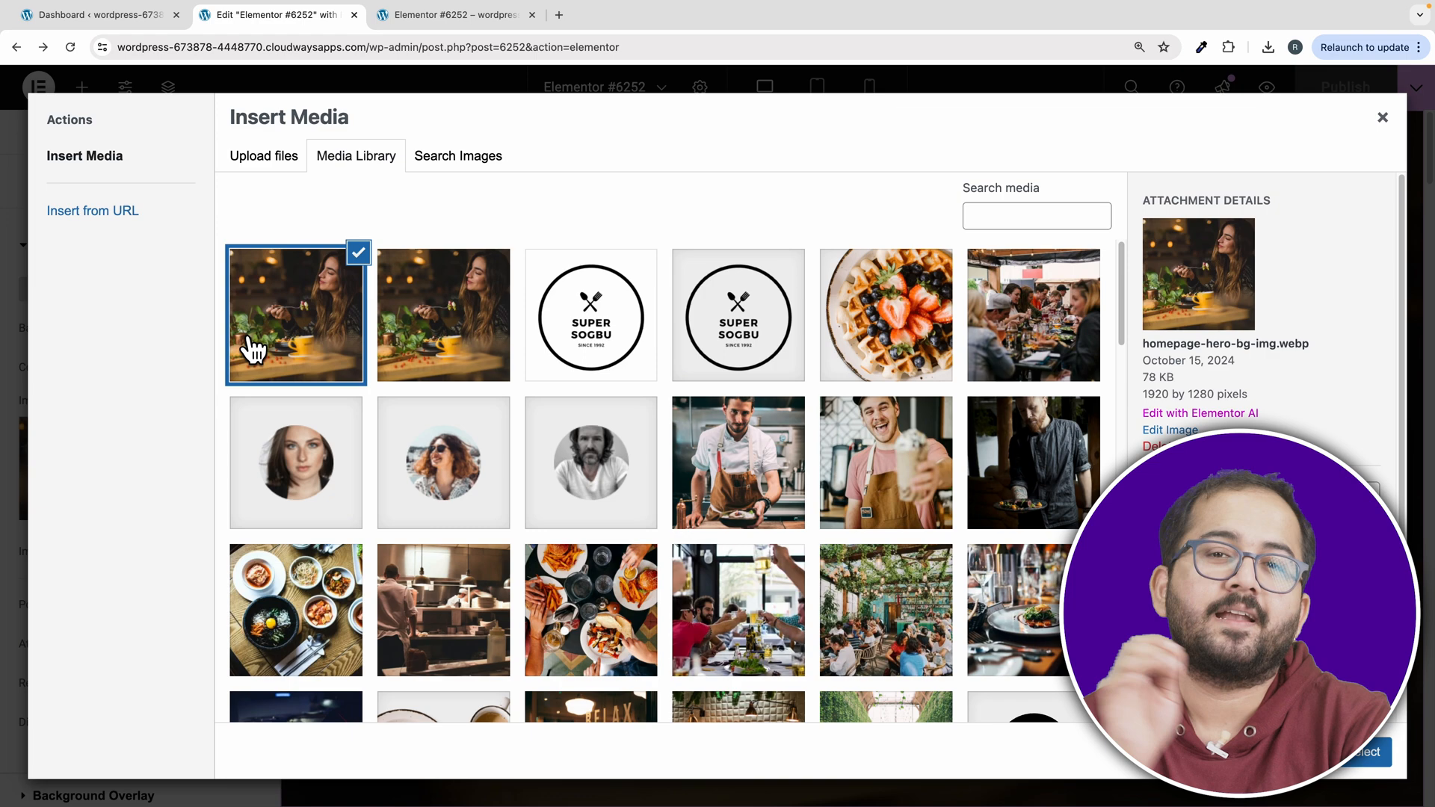
left_click(263, 155)
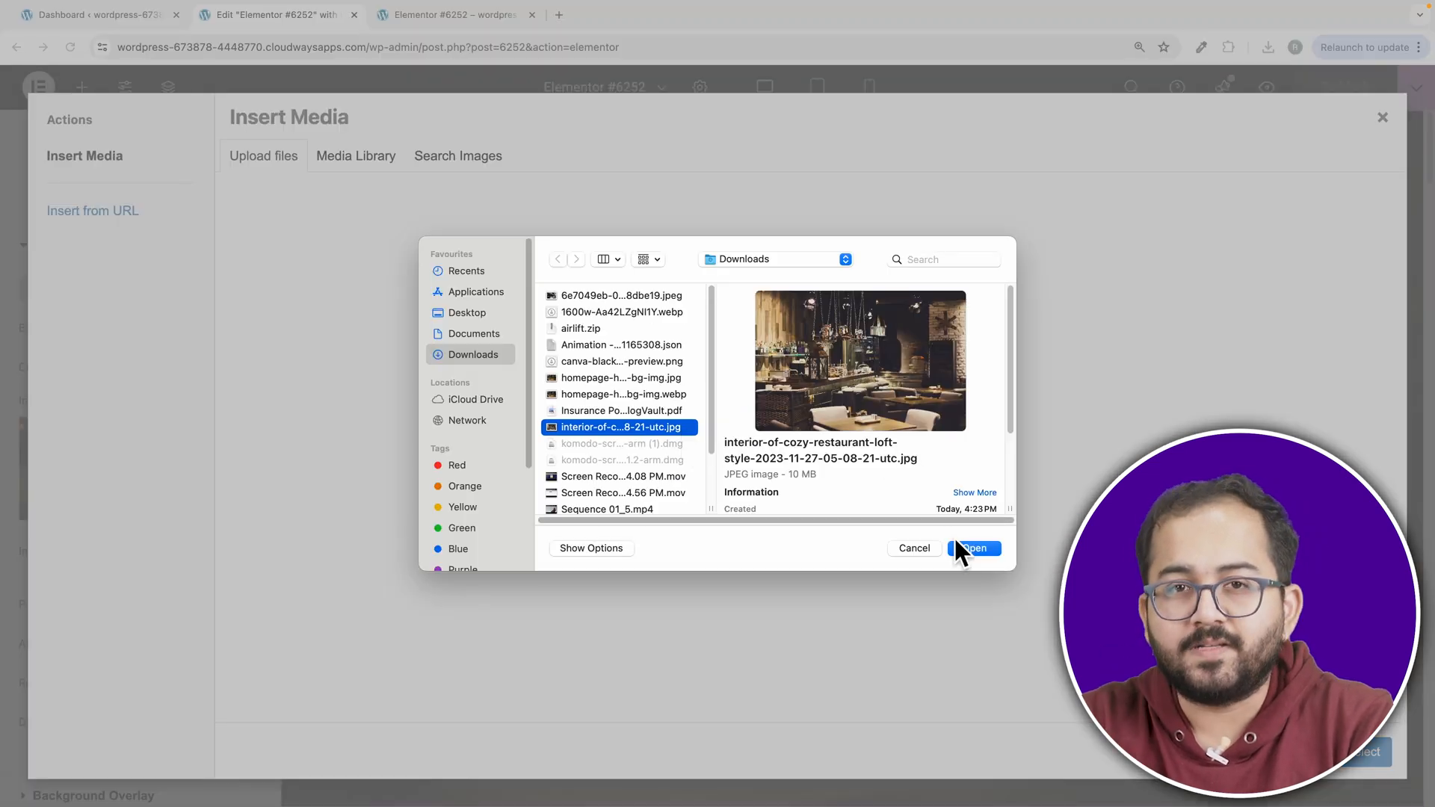
left_click(974, 548)
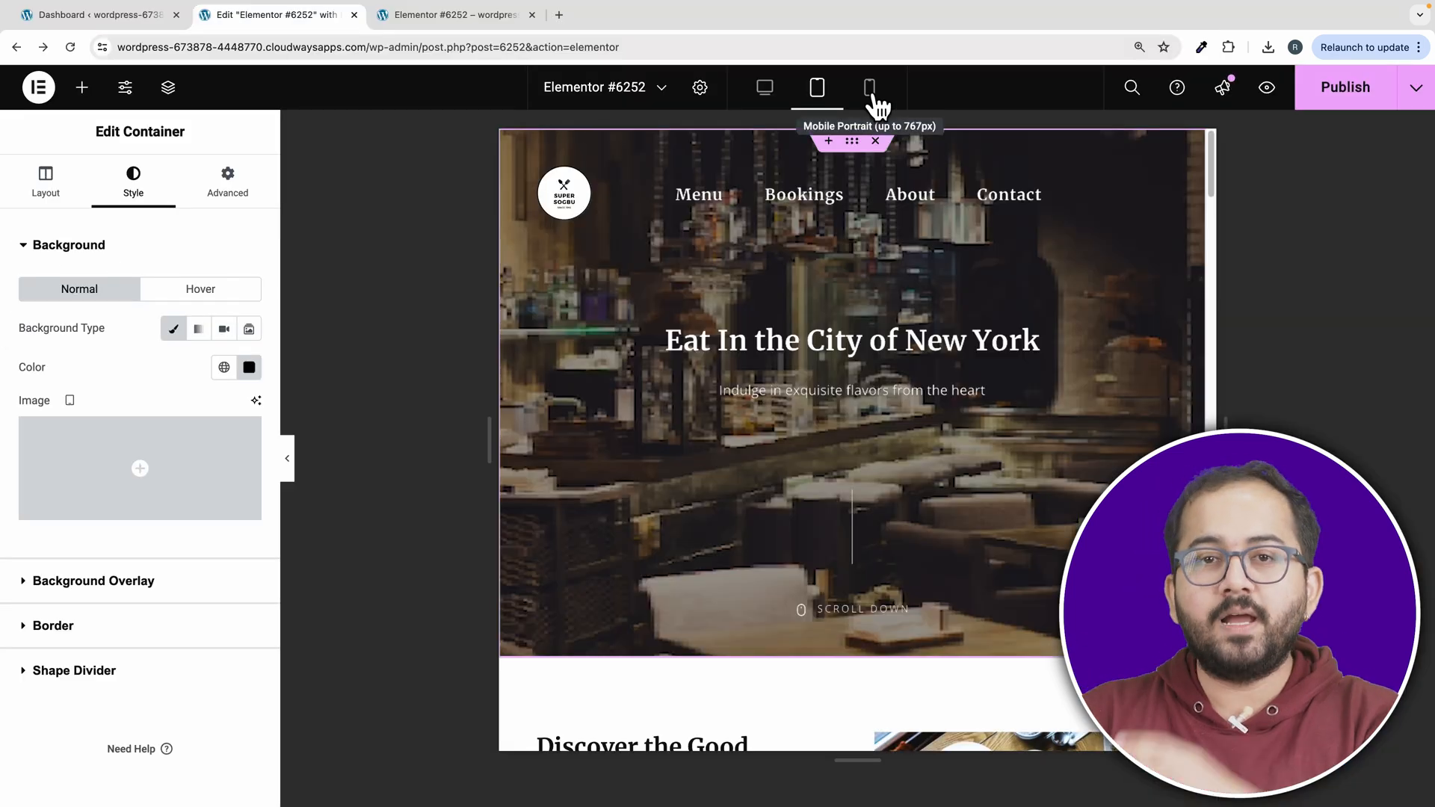
Preview the hero at mobile and tablet responsive widths.
left_click(868, 87)
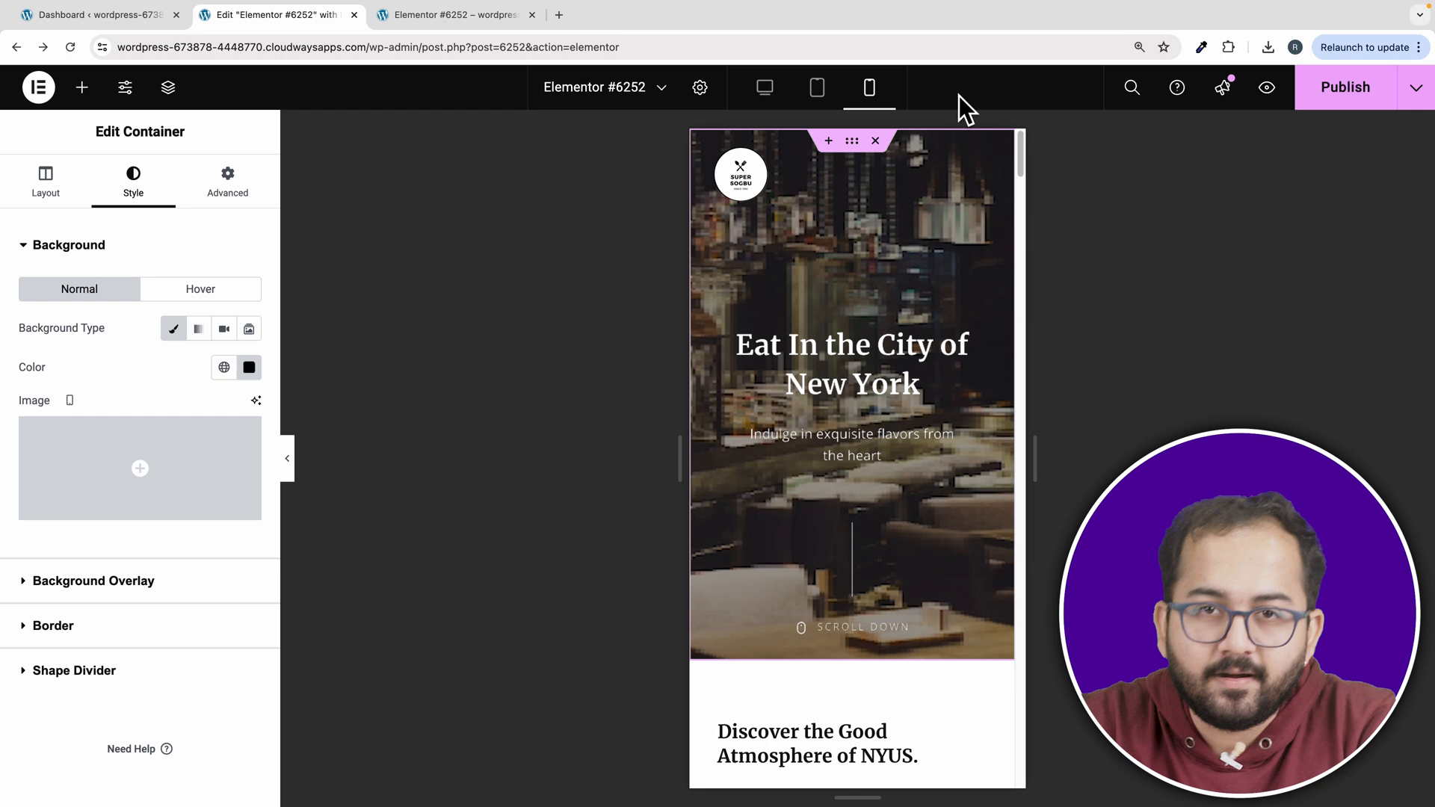
left_click(816, 86)
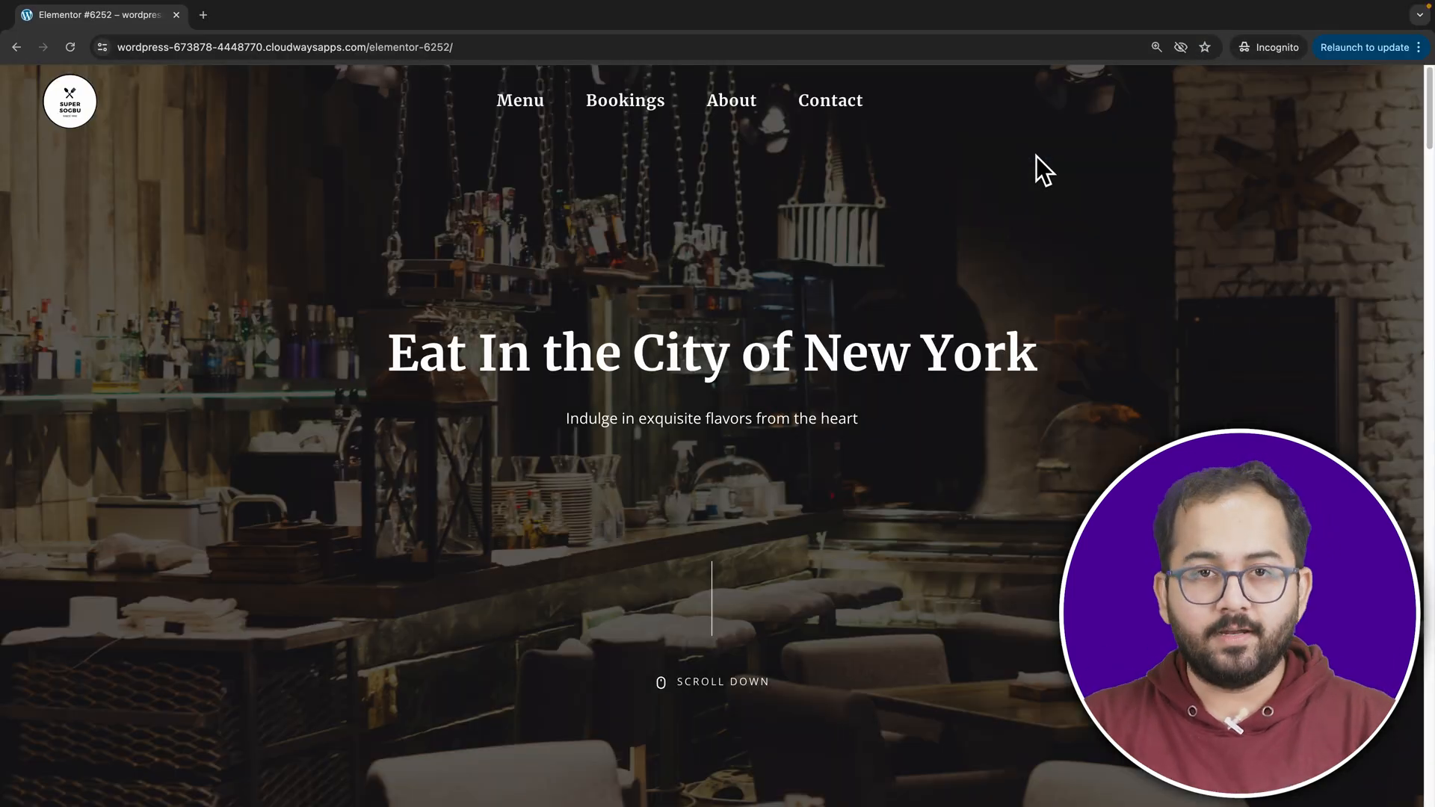
mouse_move(818, 154)
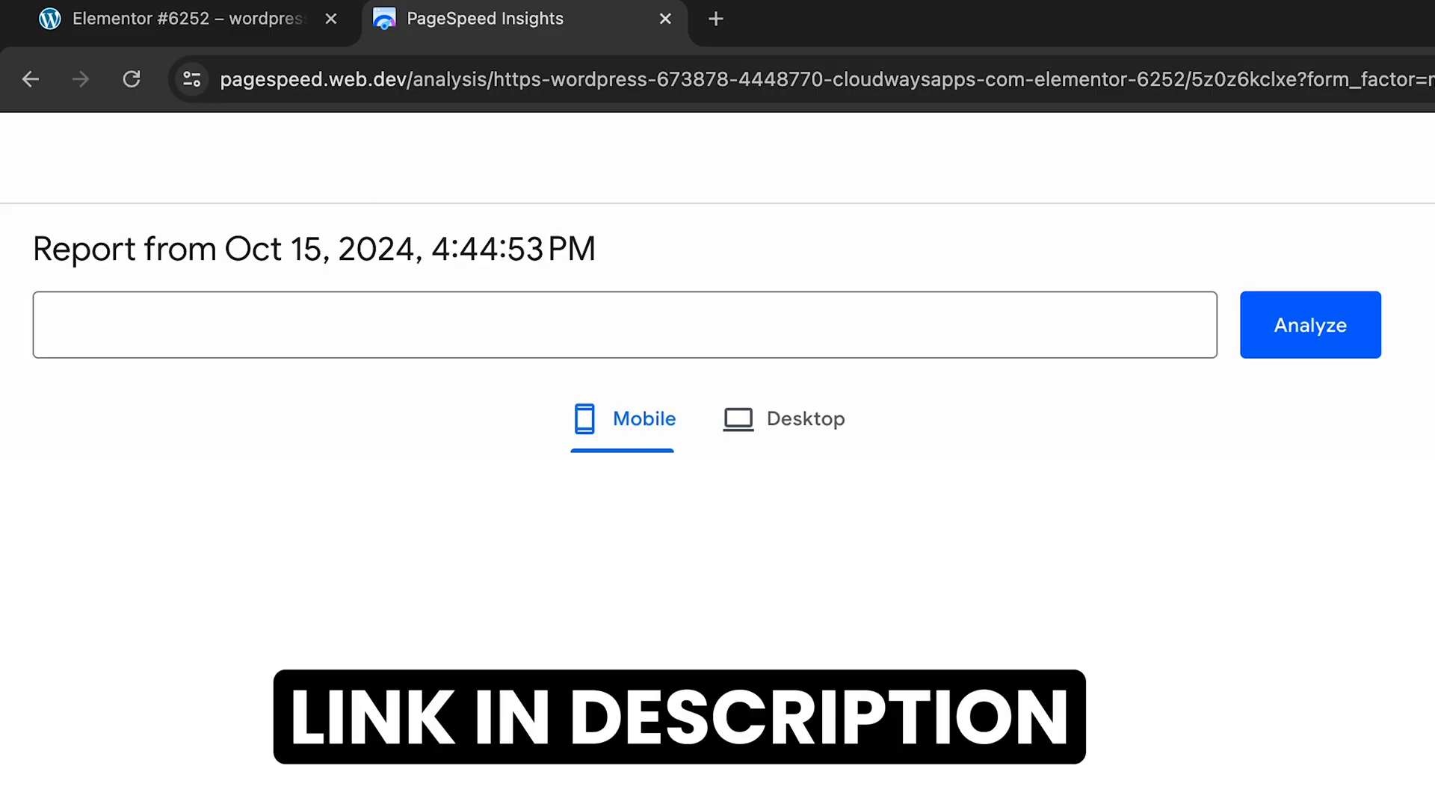
Enter the site's elementor-6252 page URL into PageSpeed Insights for analysis.
type("https://wordpress-673878-4448770.cloudwaysapps.com/elementor-6252/")
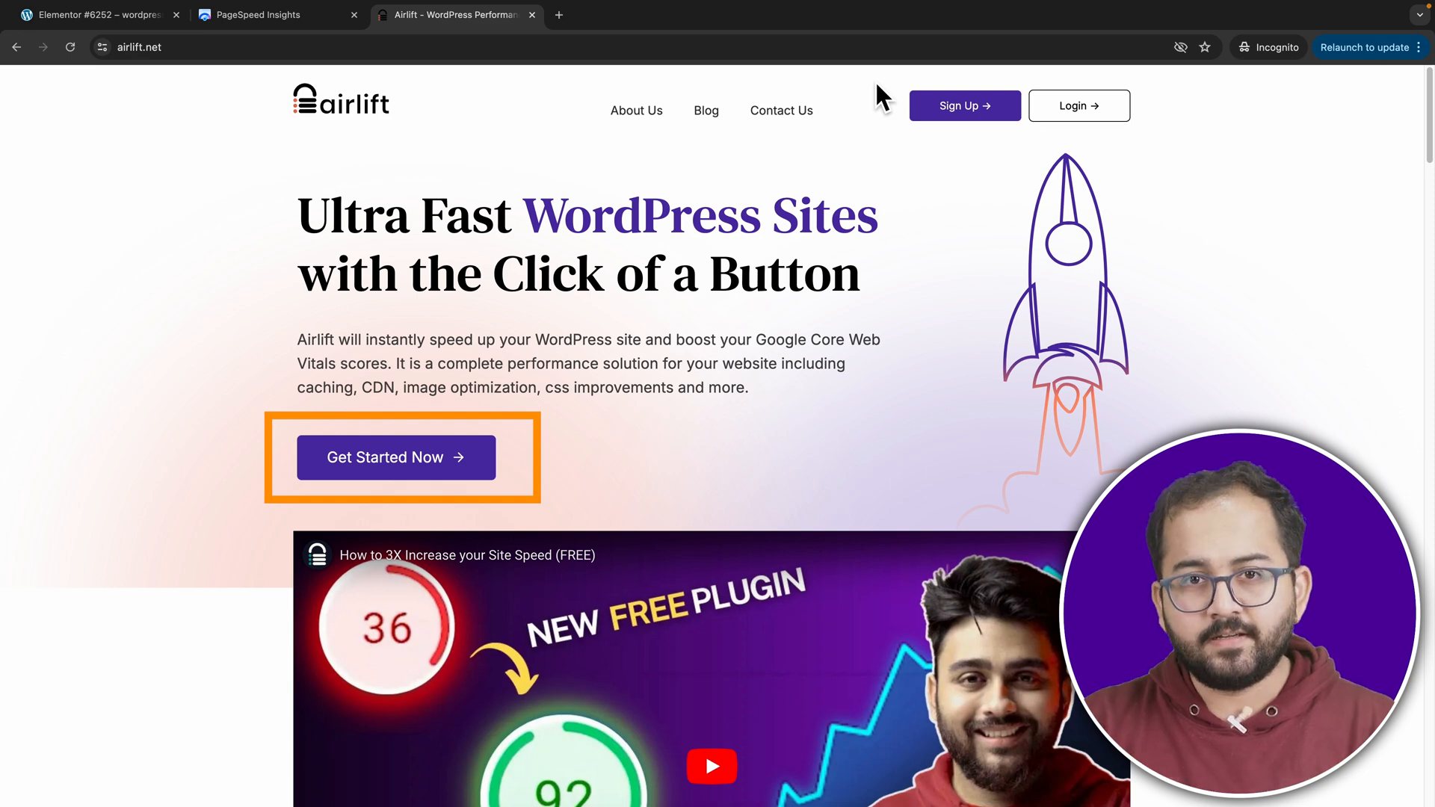
Add the WordPress site to AirLift and save the downloaded AirLift plugin to Downloads.
left_click(395, 458)
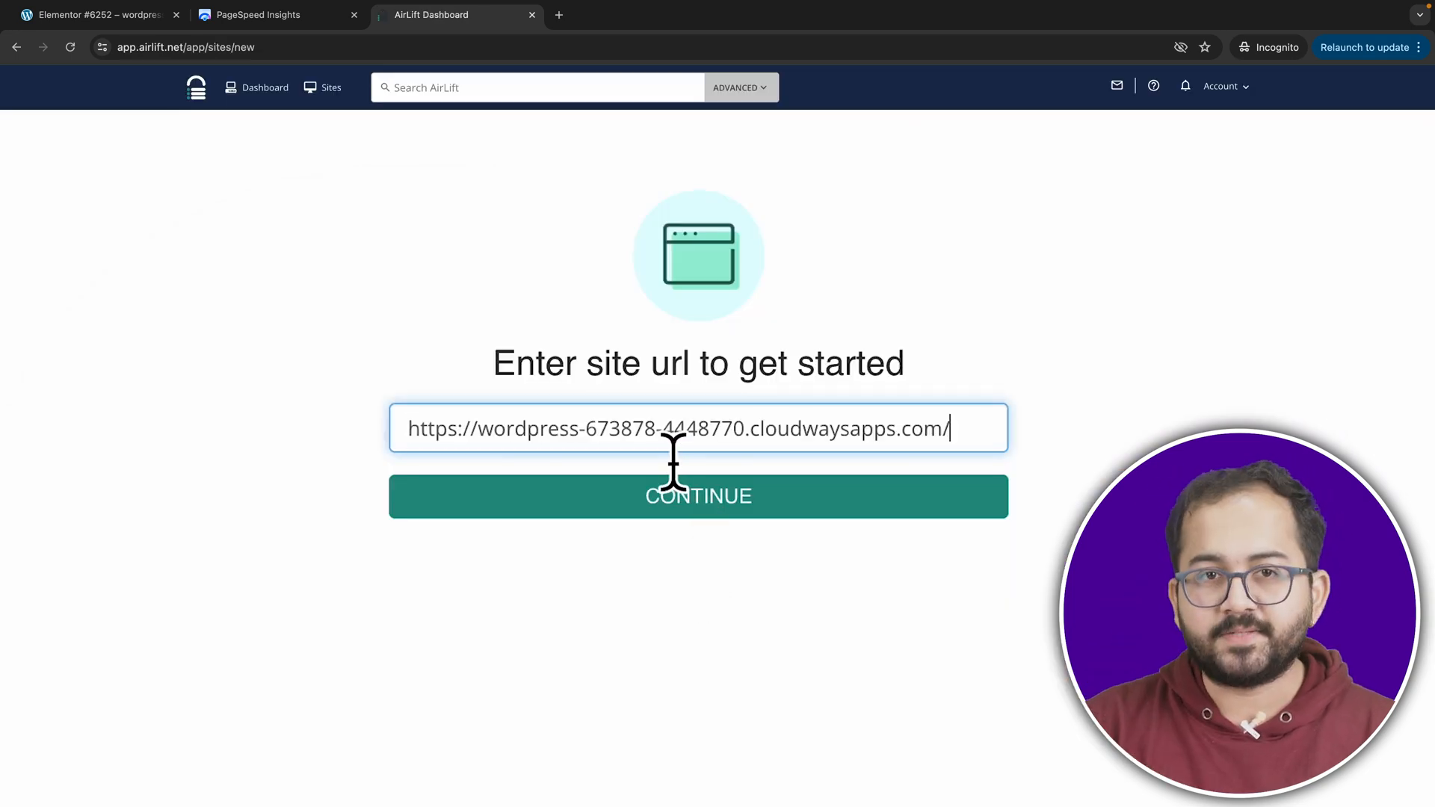
left_click(698, 496)
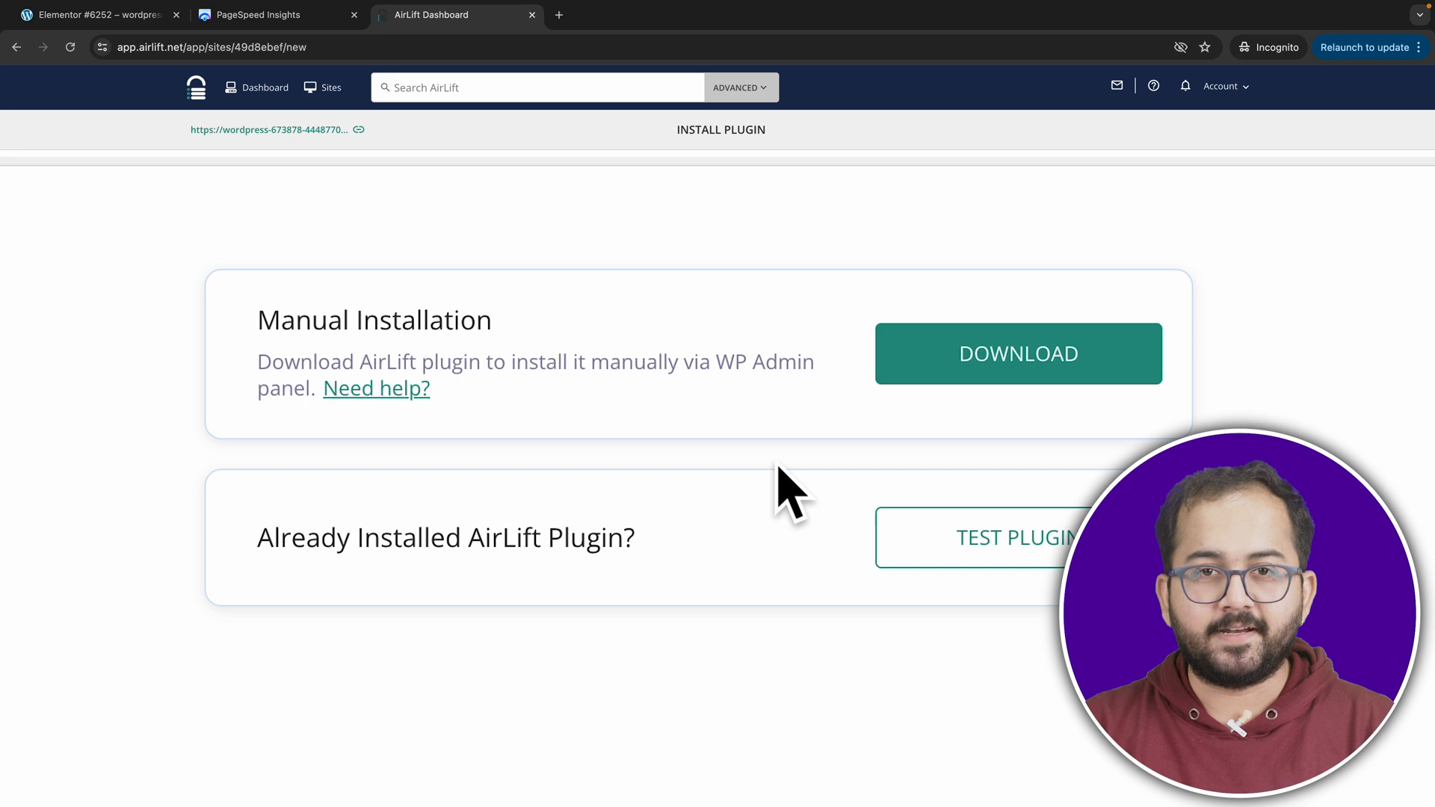
left_click(1017, 353)
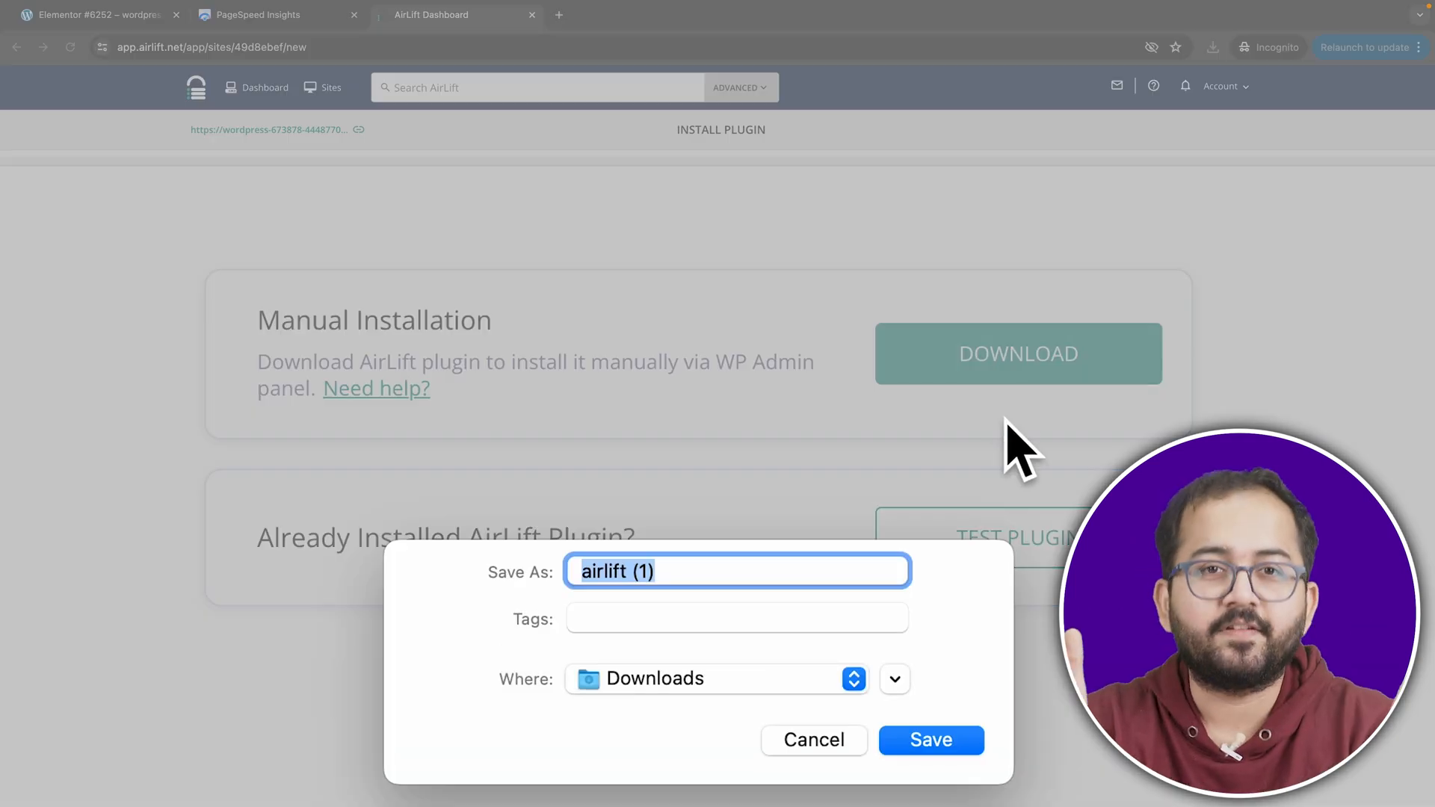
left_click(928, 740)
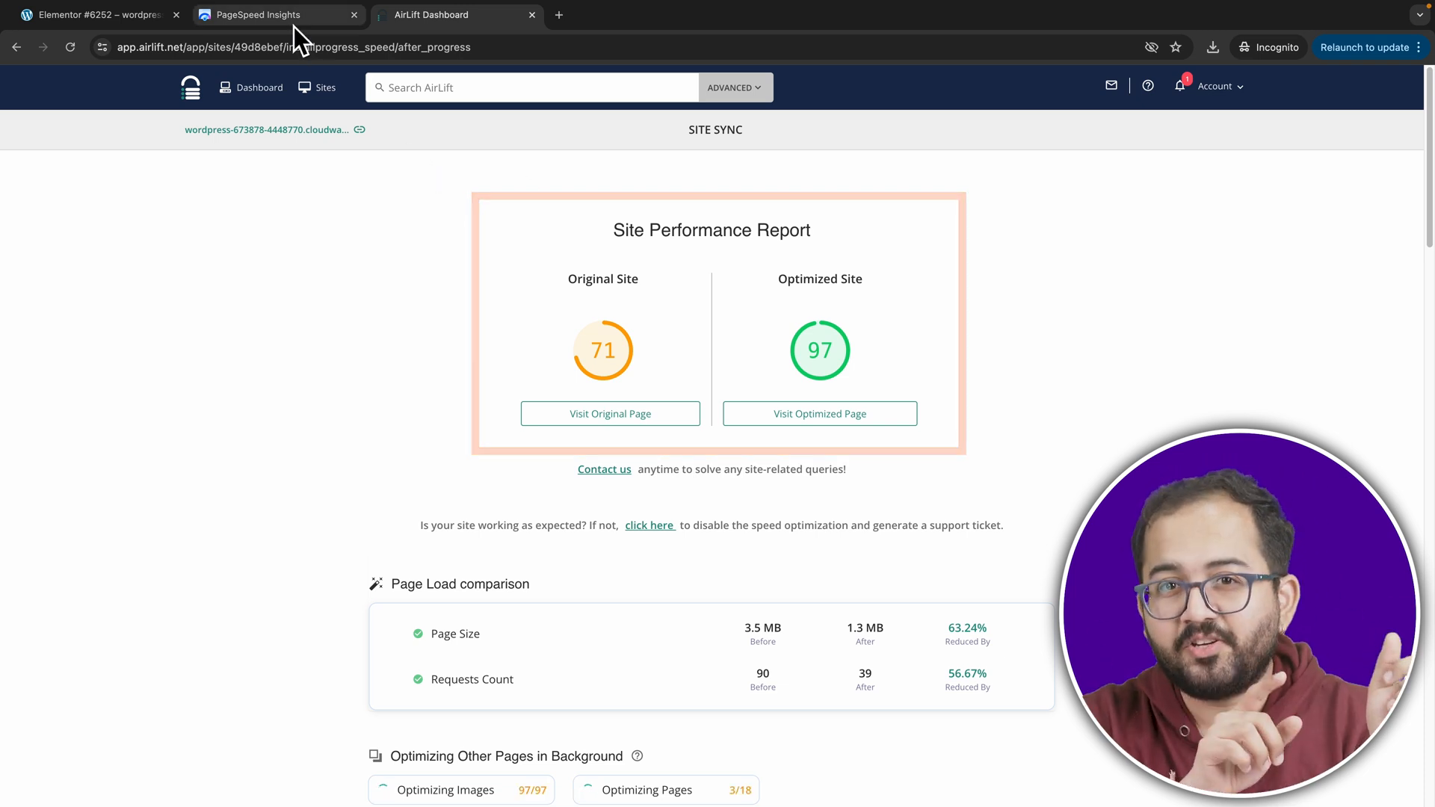
Scroll through the AirLift Site Performance Report toward the site's quick actions.
left_click(266, 15)
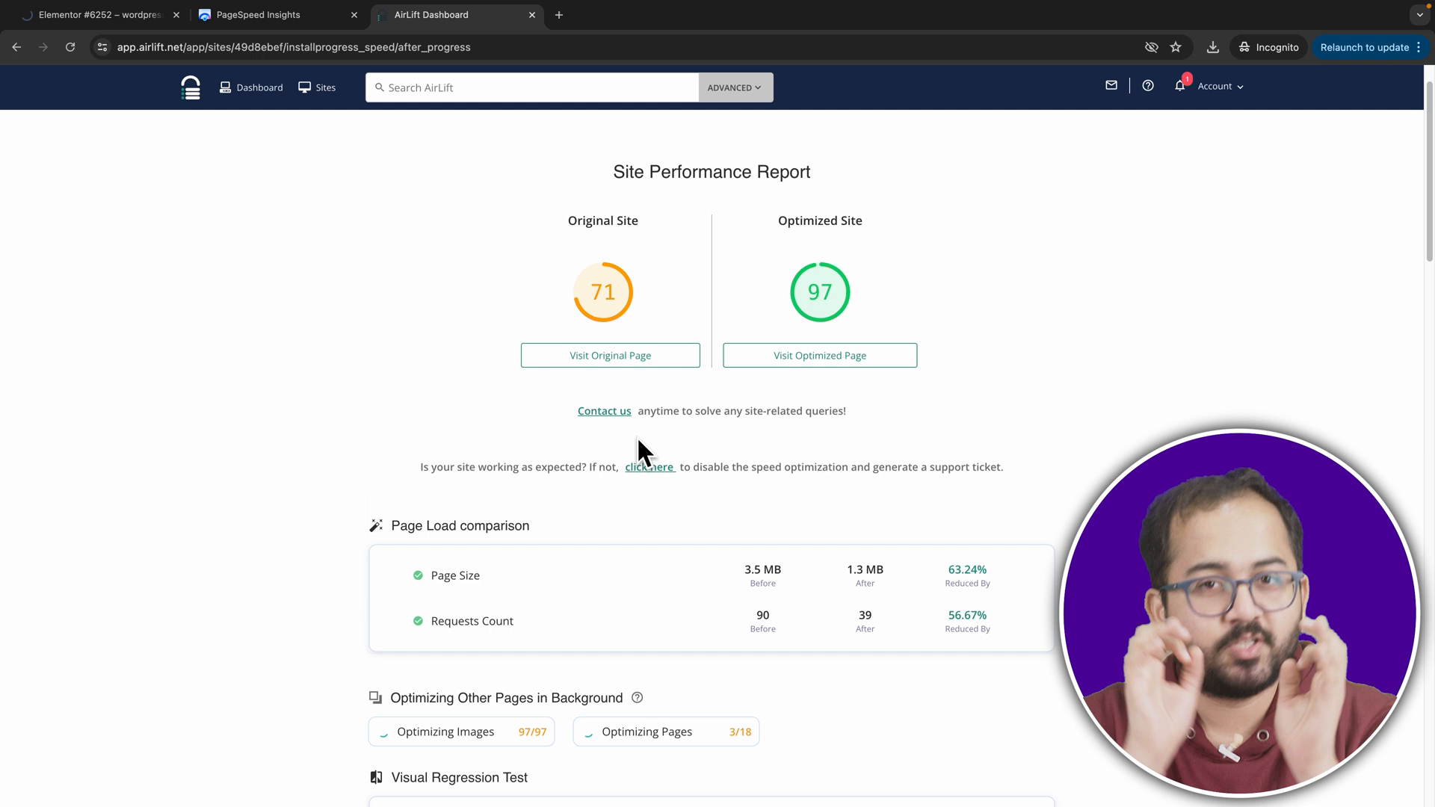
scroll("down", 3)
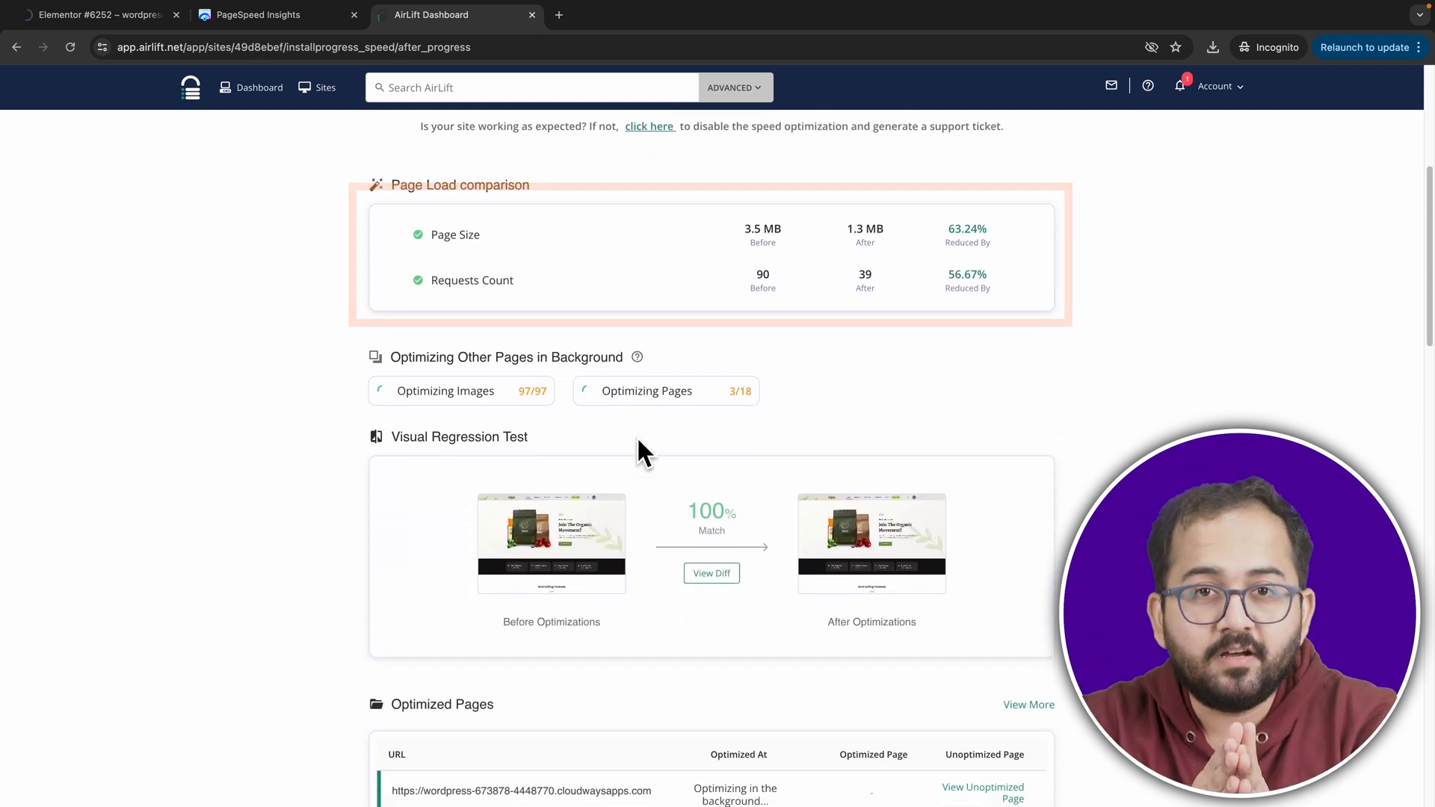
scroll("down", 3)
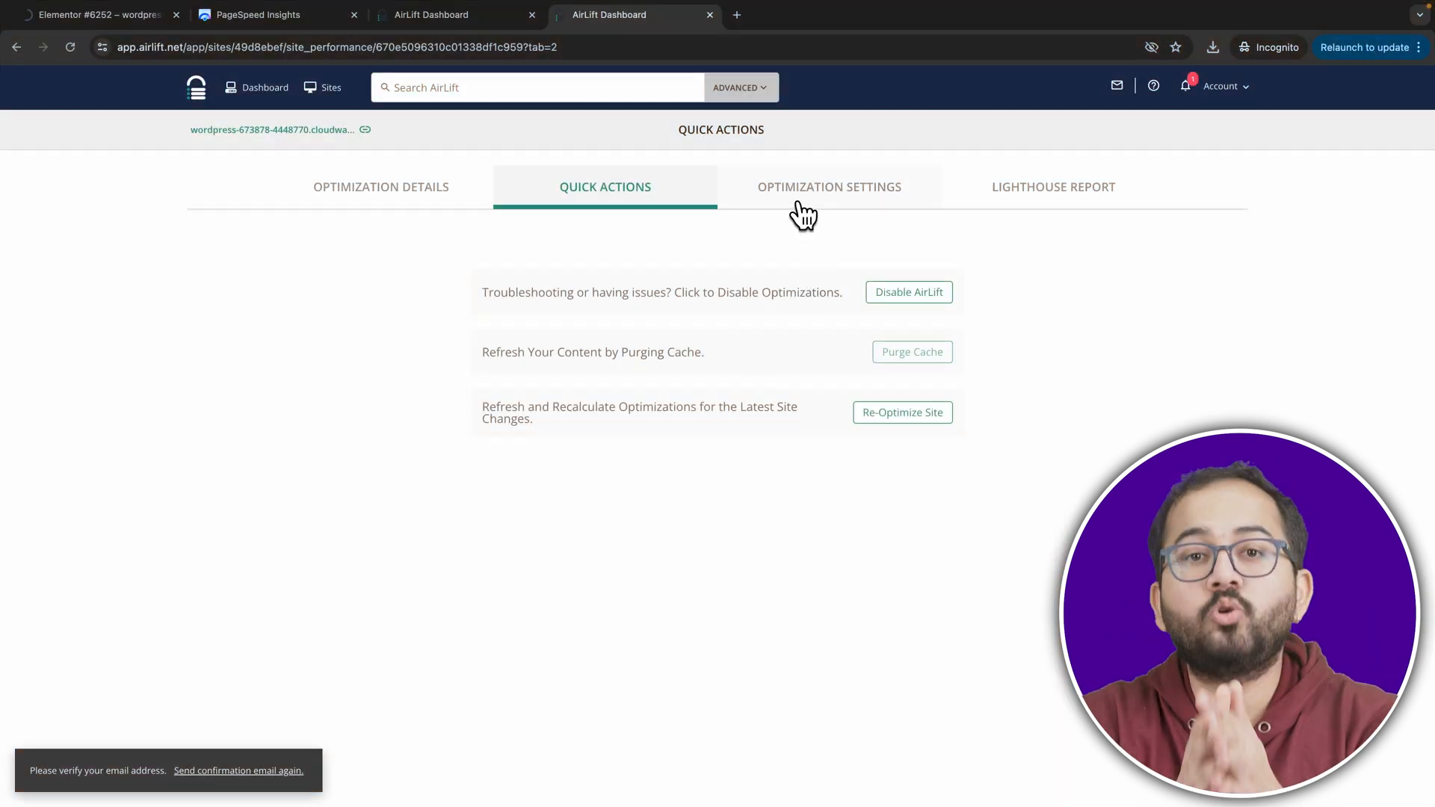
Review the Images optimization settings and toggle lazy loading of stylesheet images.
left_click(828, 187)
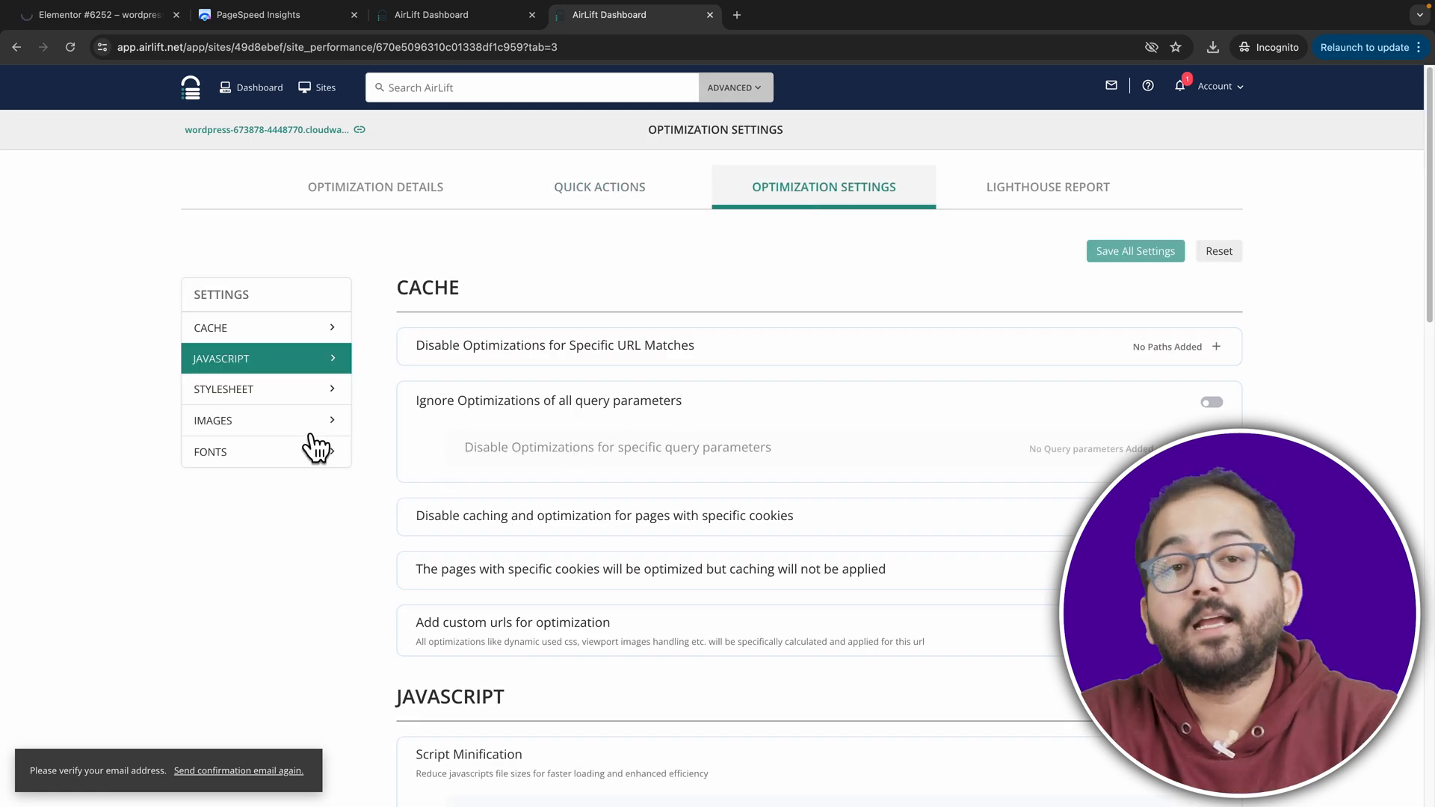
left_click(214, 420)
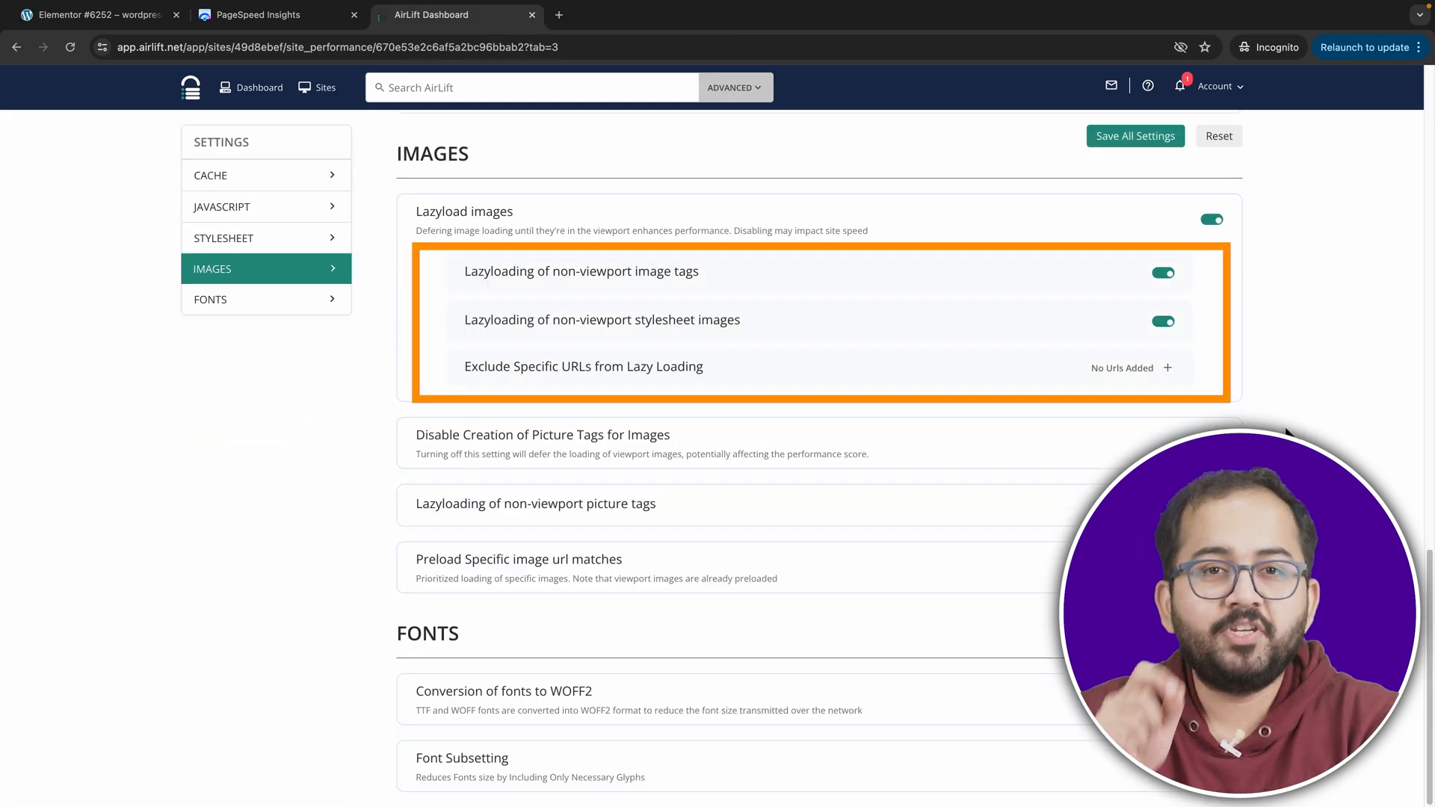
left_click(1163, 323)
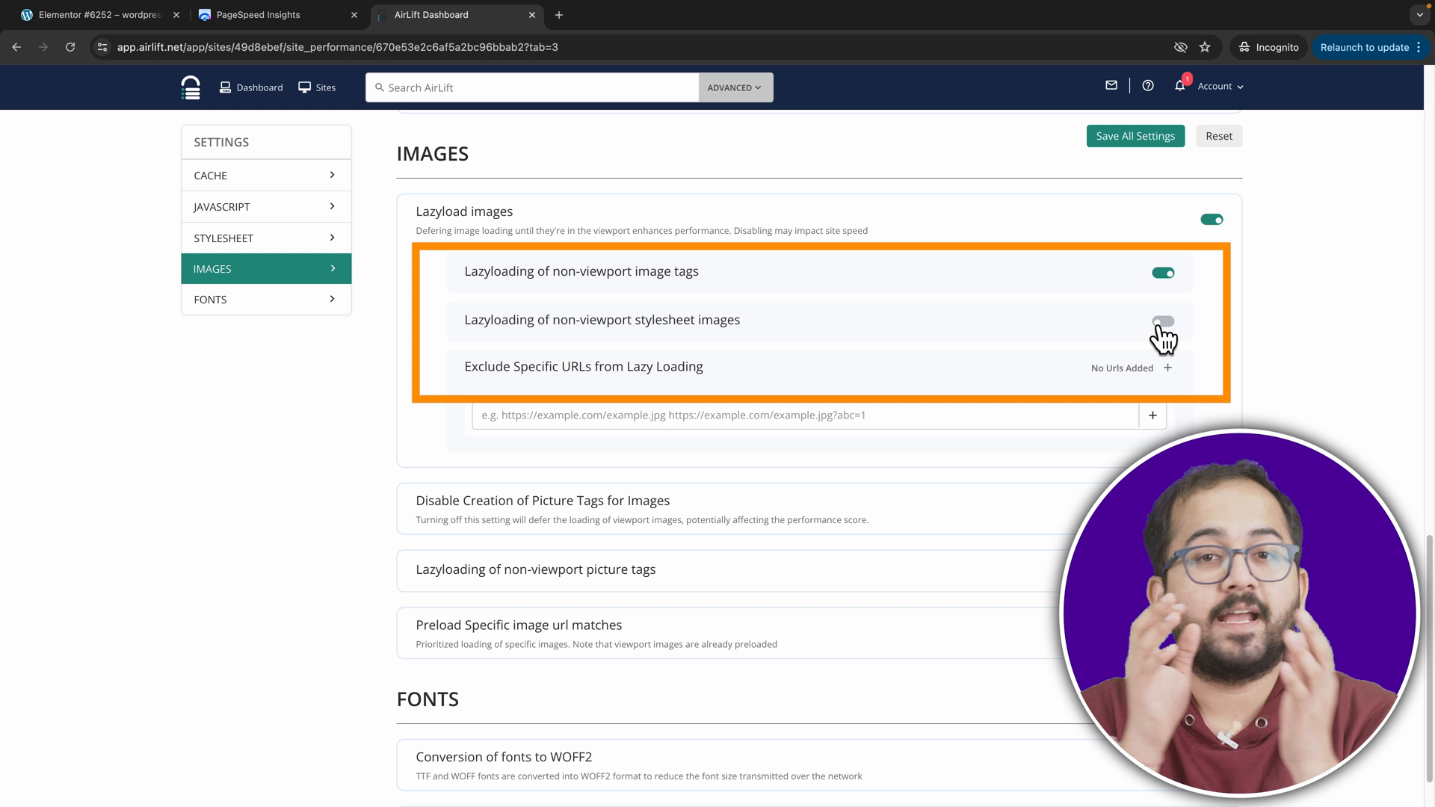
left_click(1162, 325)
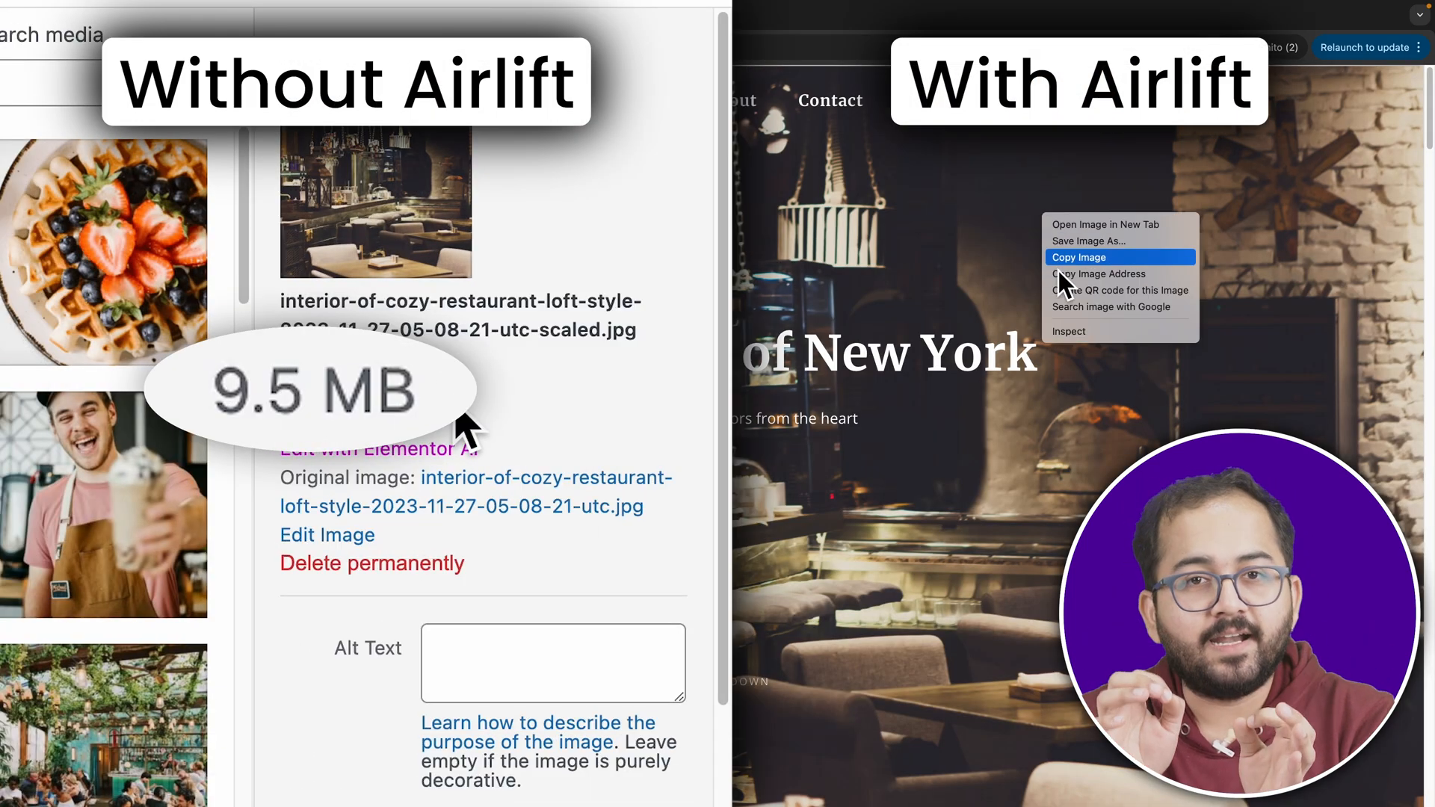
left_click(1067, 332)
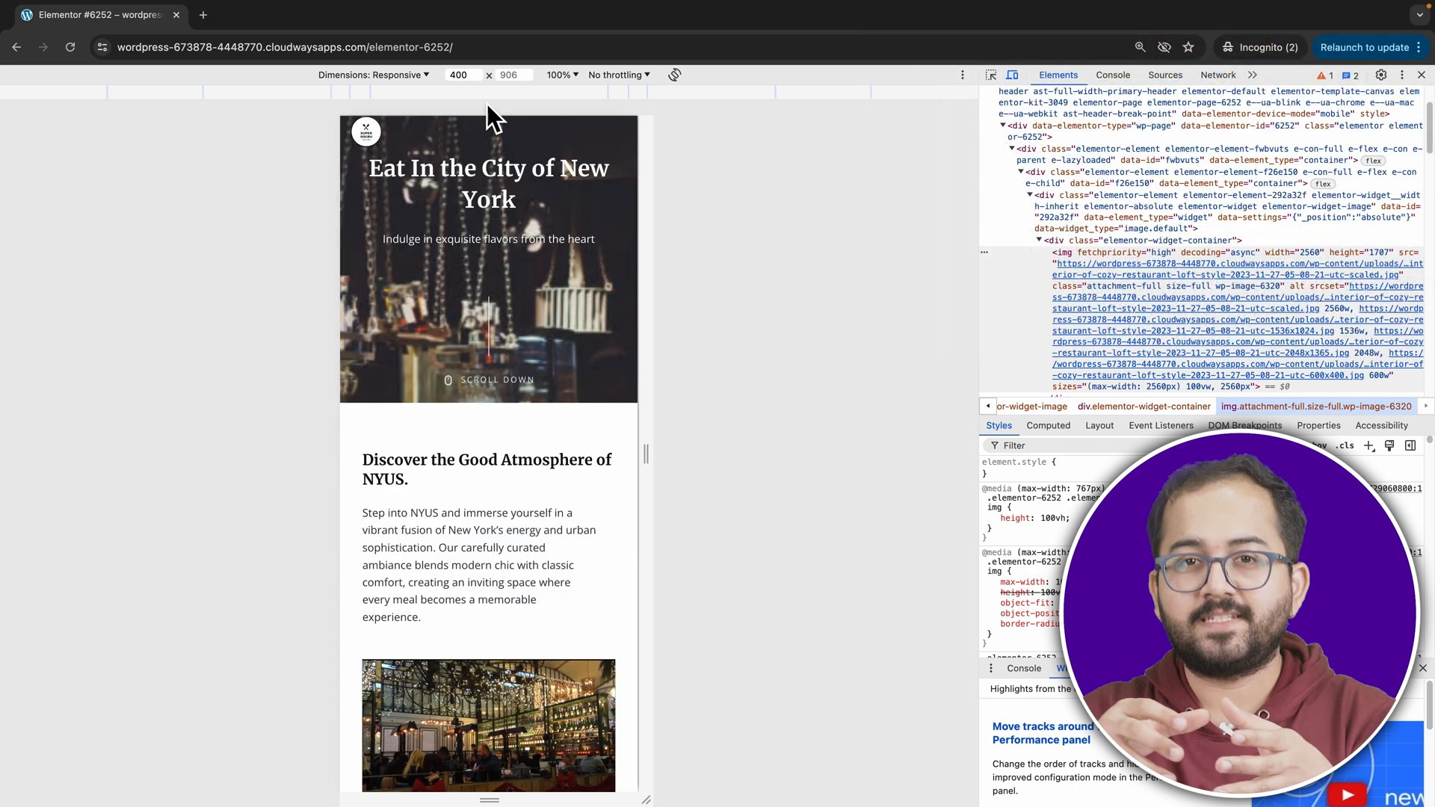
Emulate the homepage on iPhone SE, Surface Duo, Nest Hub Max and iPhone 12 Pro screens.
left_click(421, 74)
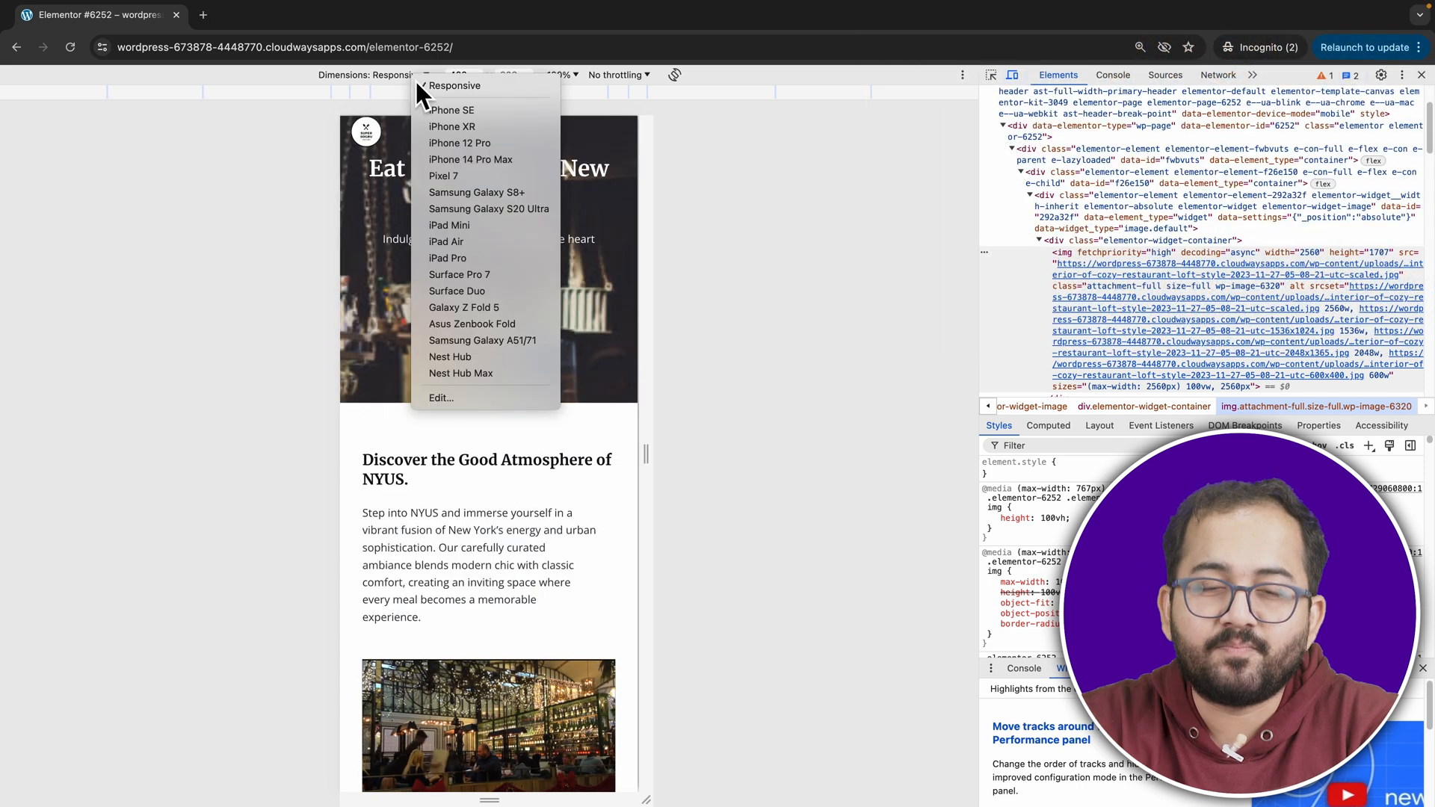
left_click(451, 109)
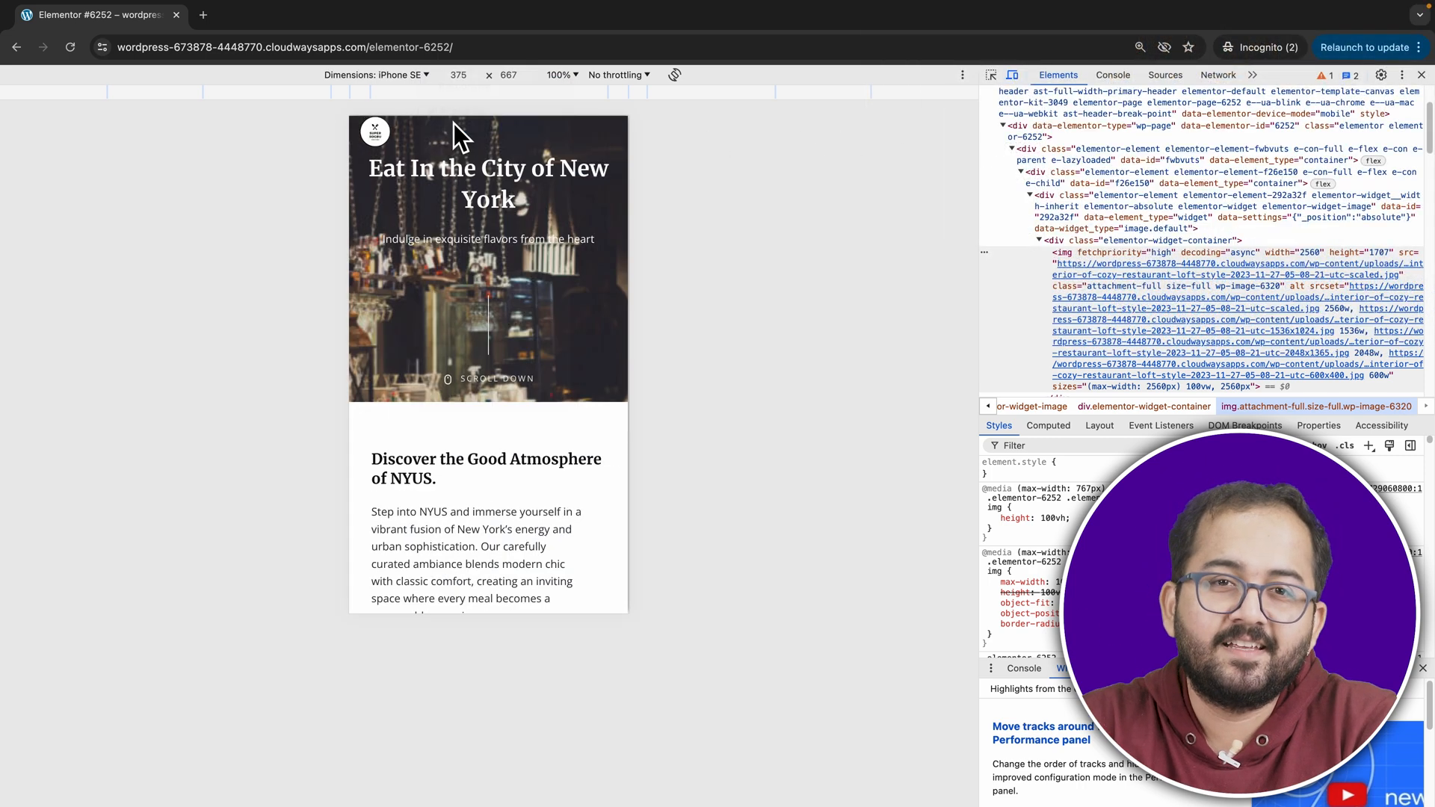
left_click(375, 74)
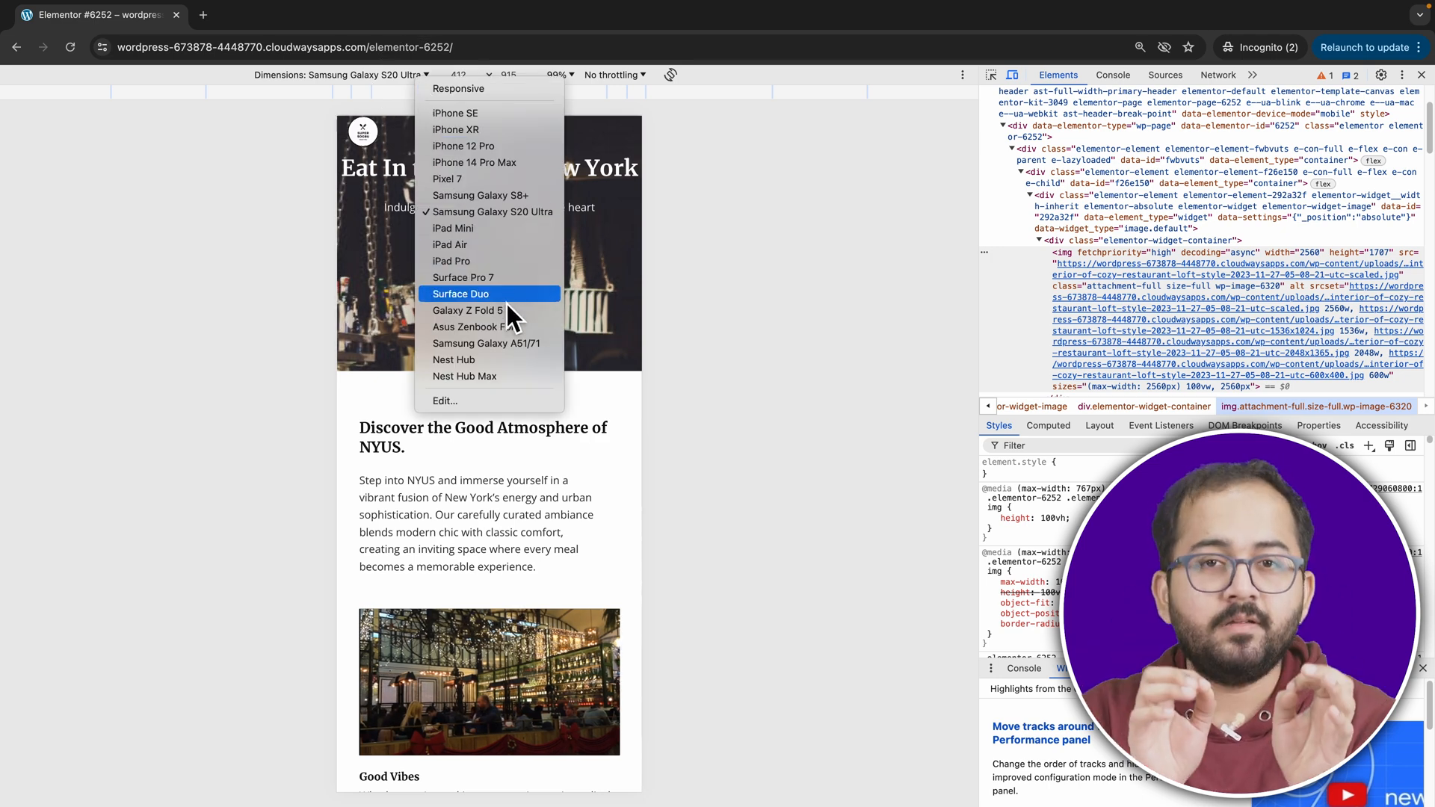
left_click(460, 295)
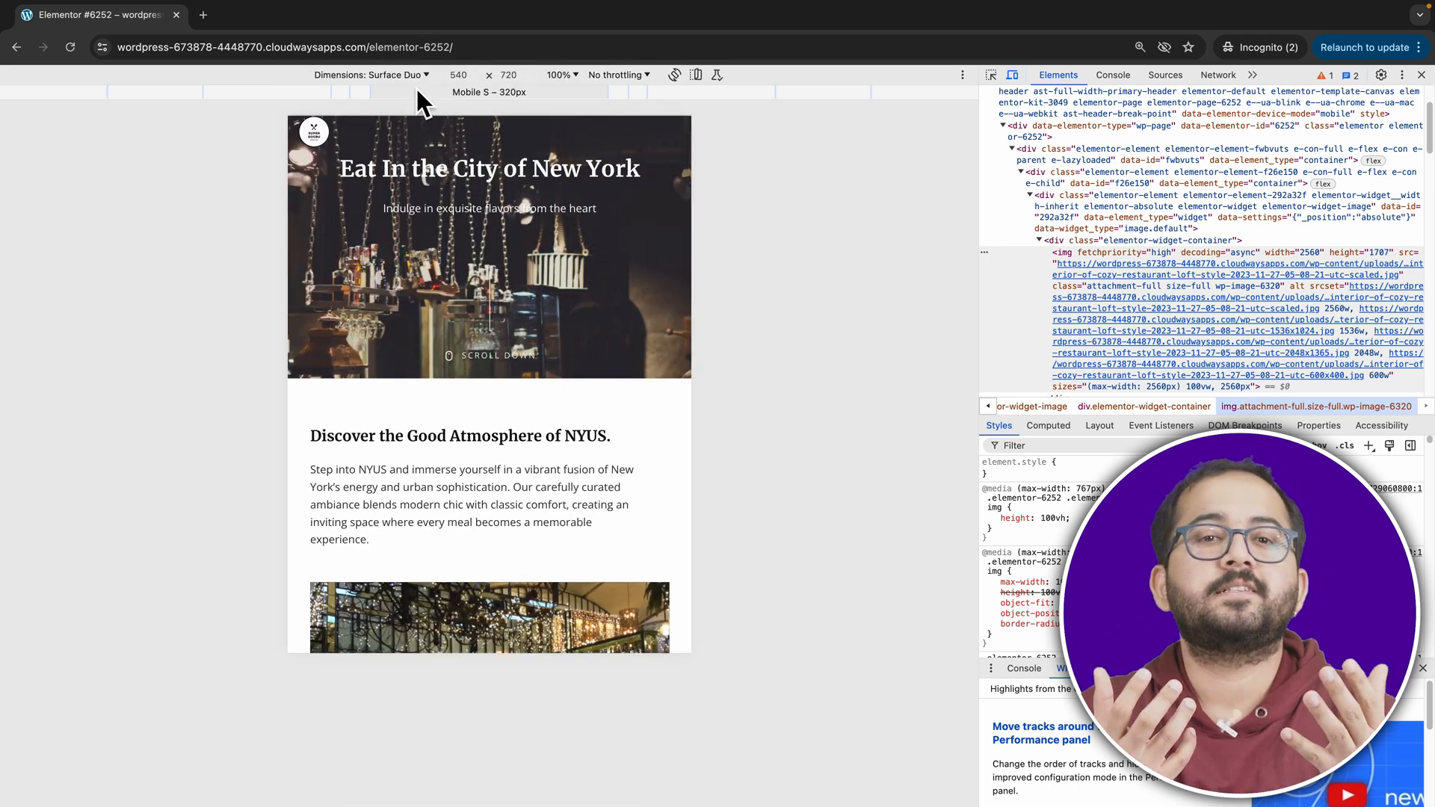
left_click(398, 74)
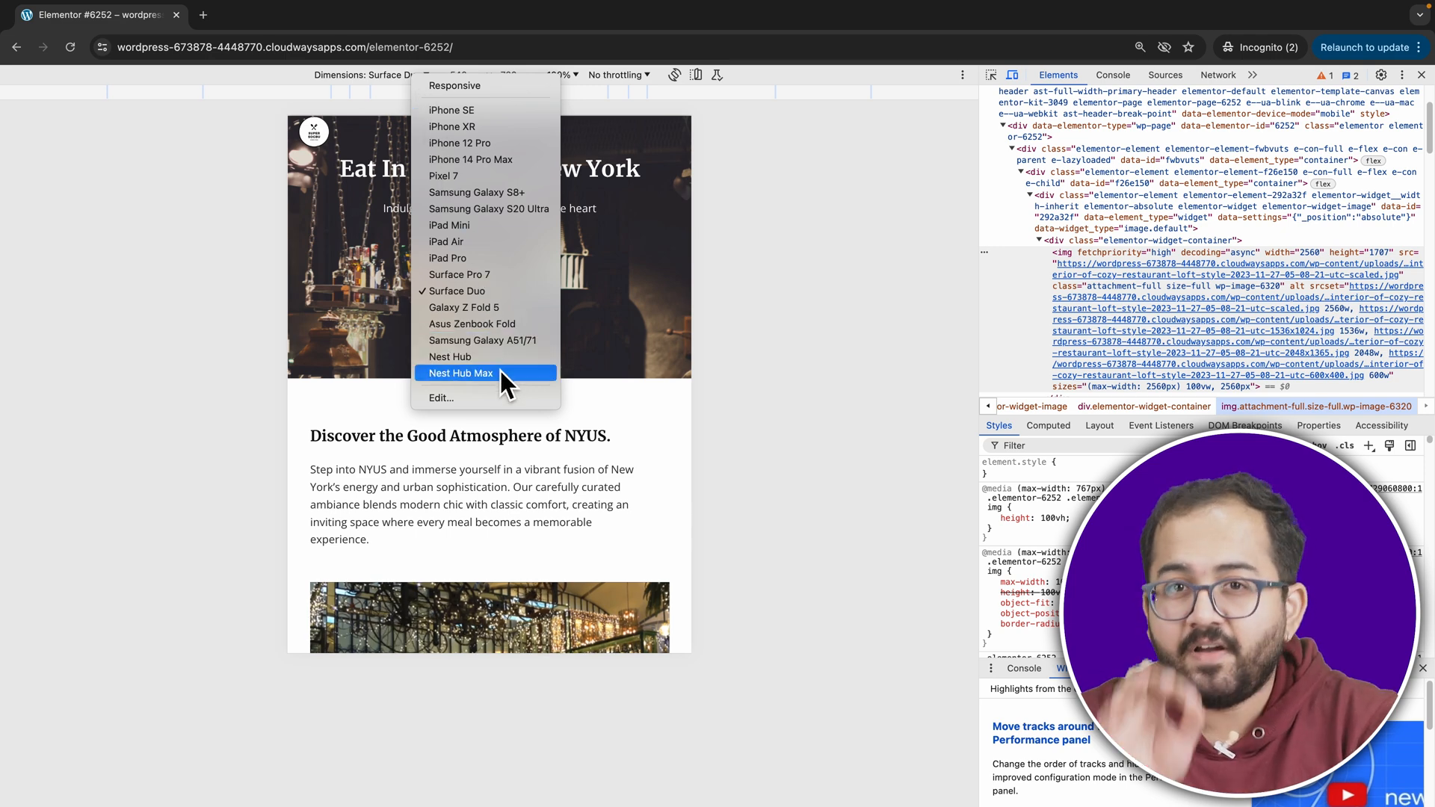
left_click(461, 372)
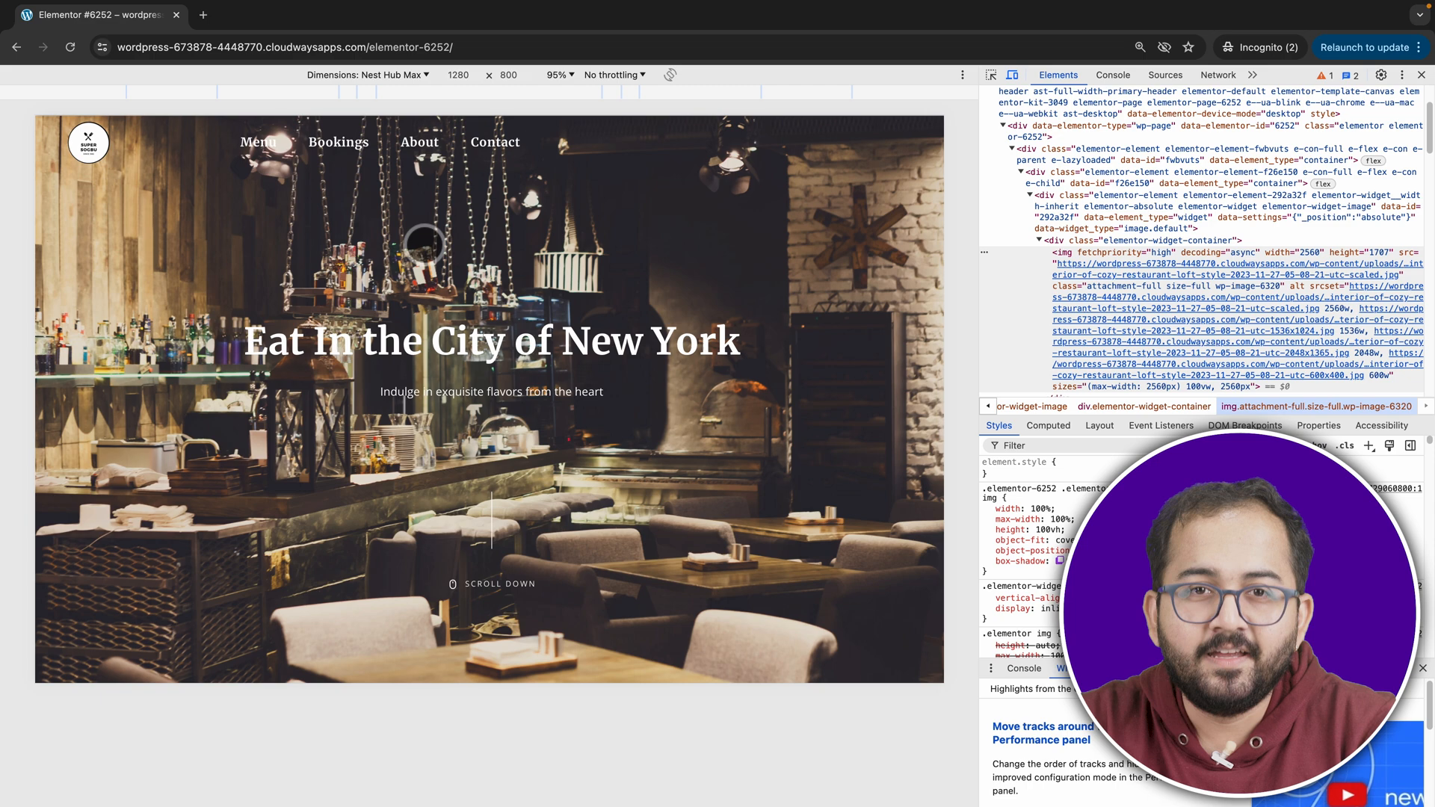
mouse_move(426, 100)
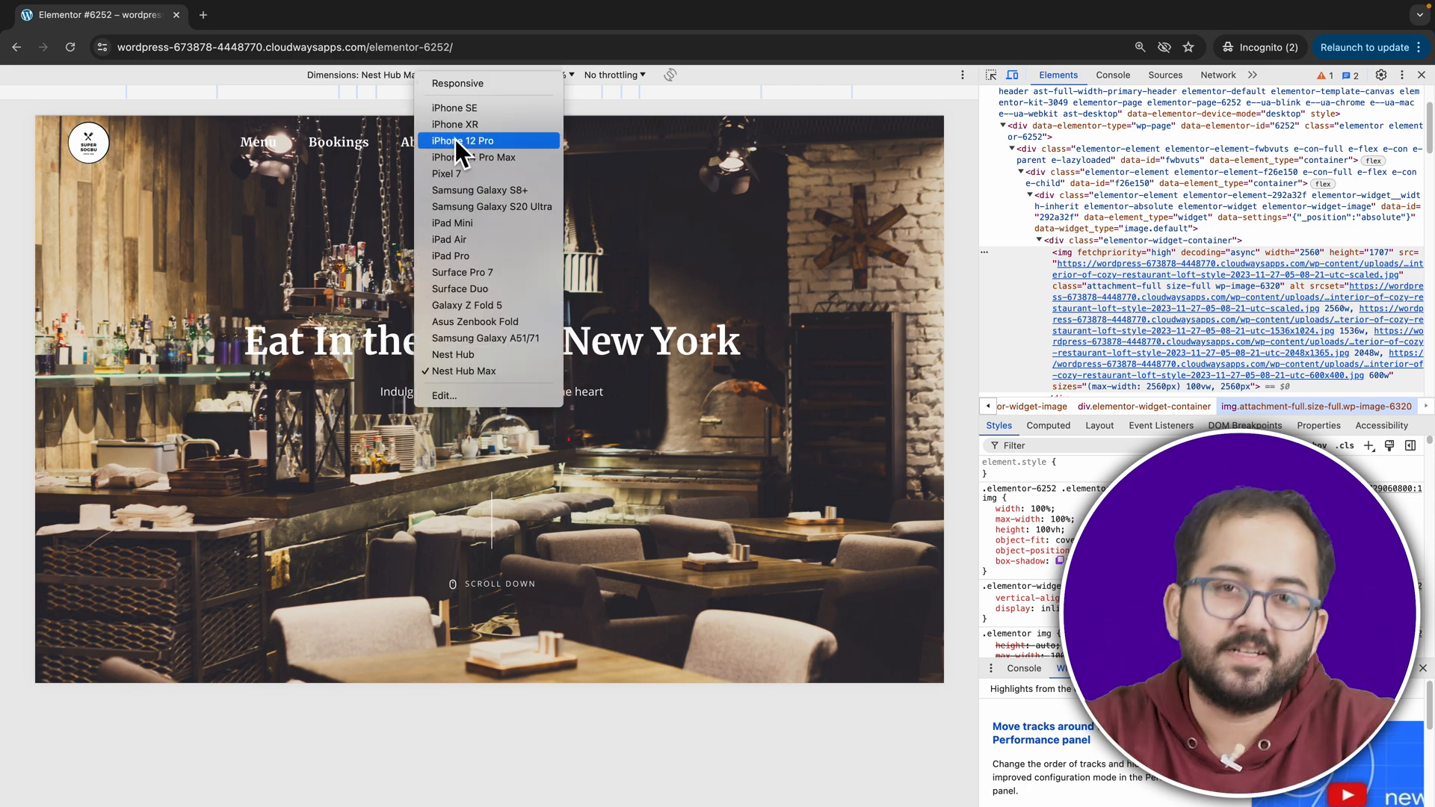
left_click(430, 15)
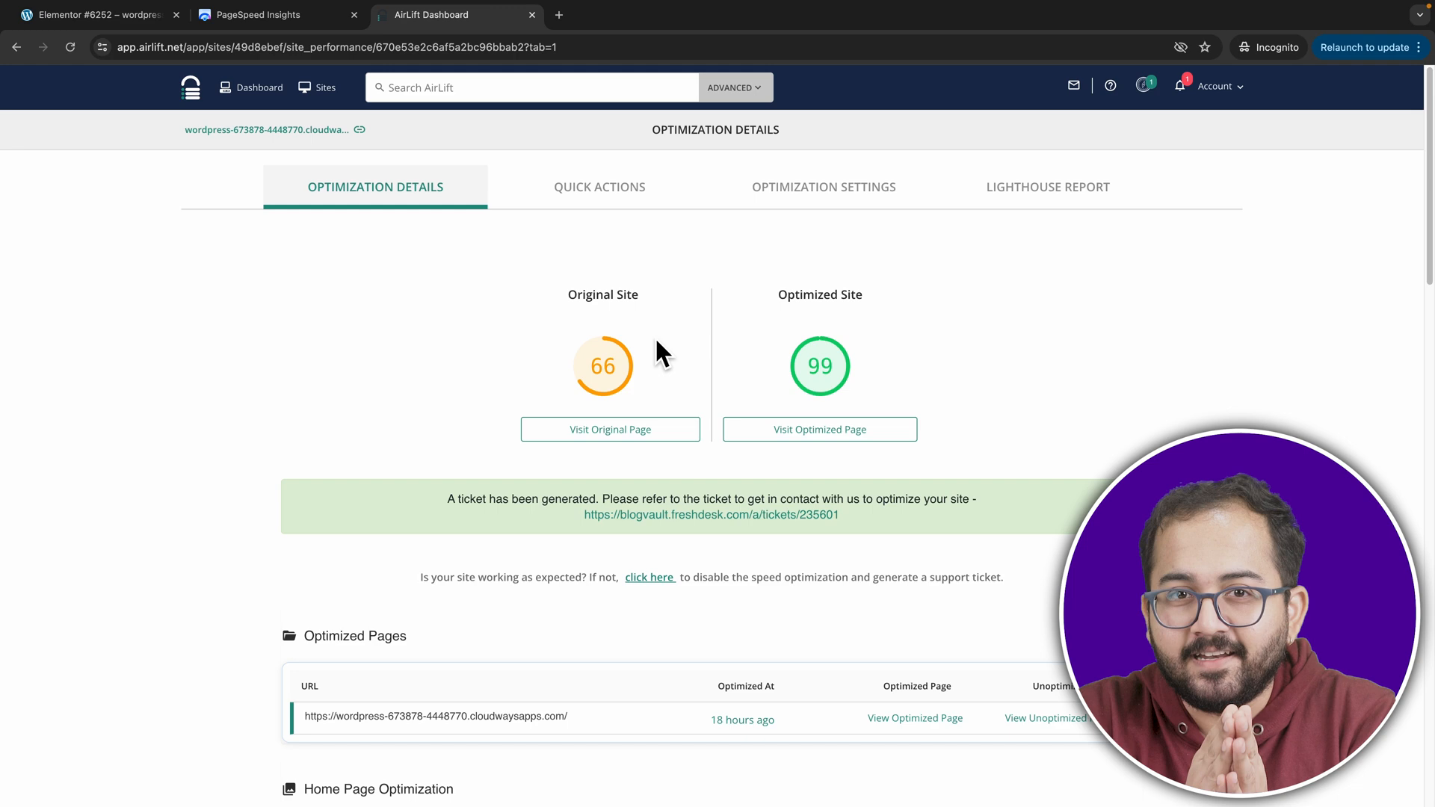
Trigger Re-Optimize Site from Quick Actions and dismiss the Reoptimization Initiated notice.
left_click(599, 186)
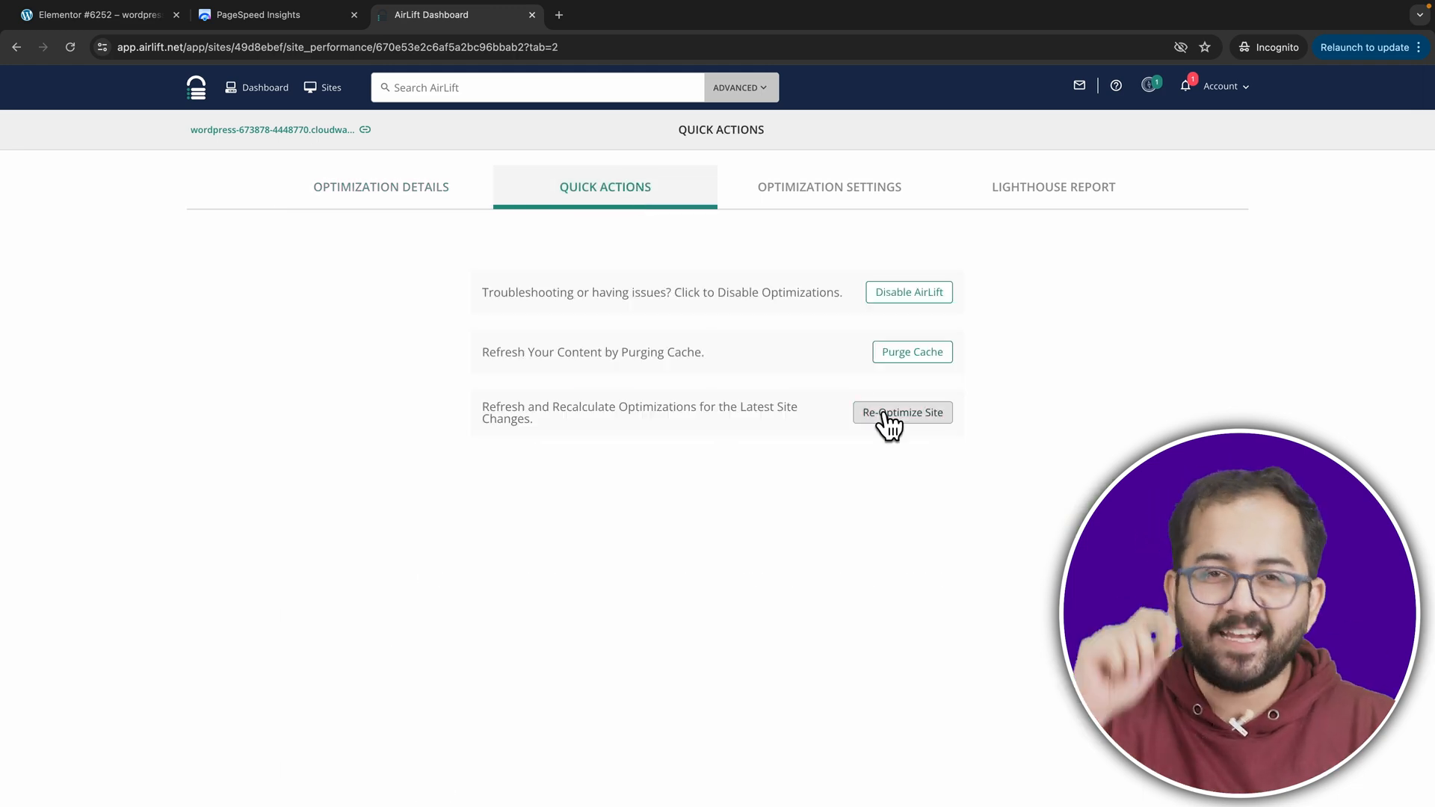
left_click(901, 412)
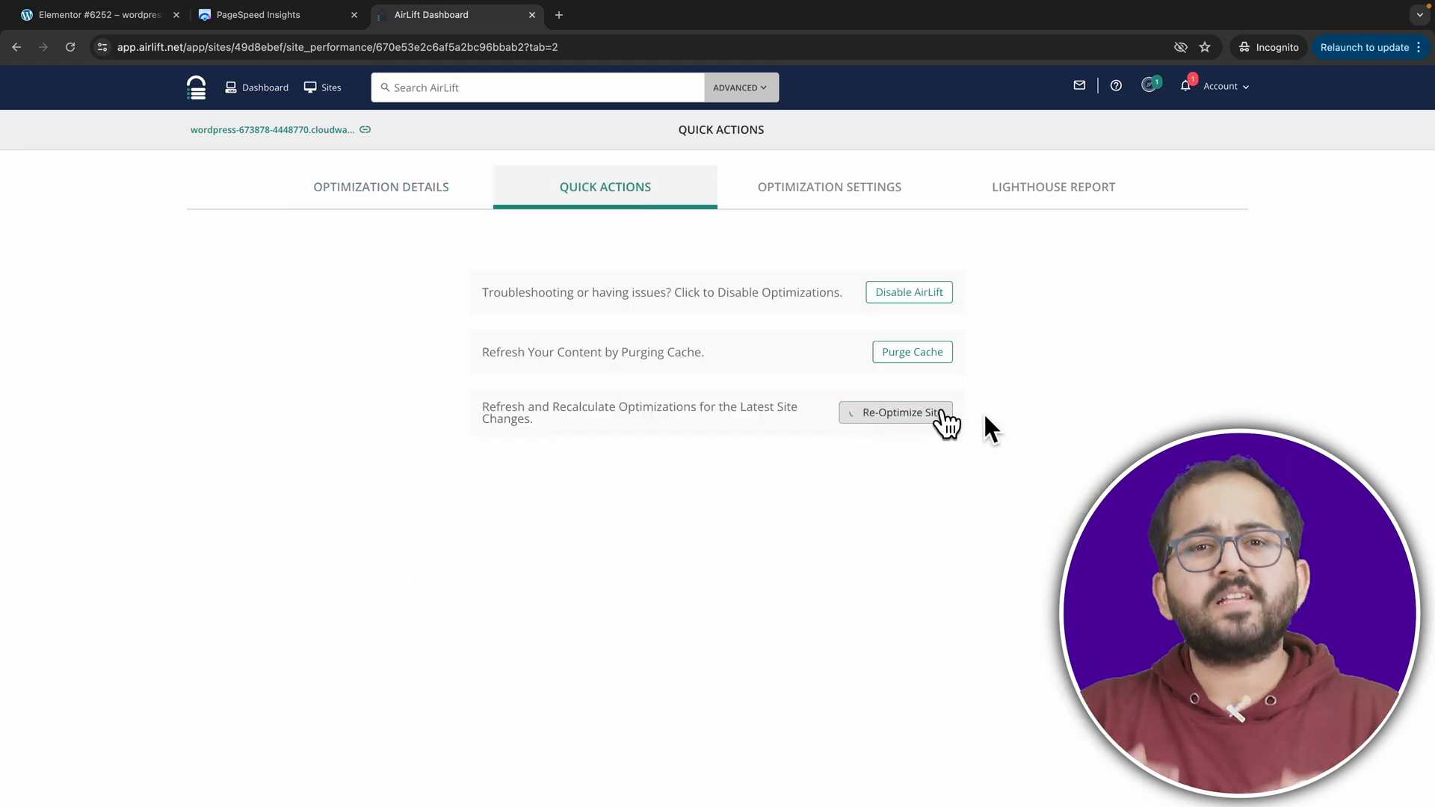
left_click(900, 413)
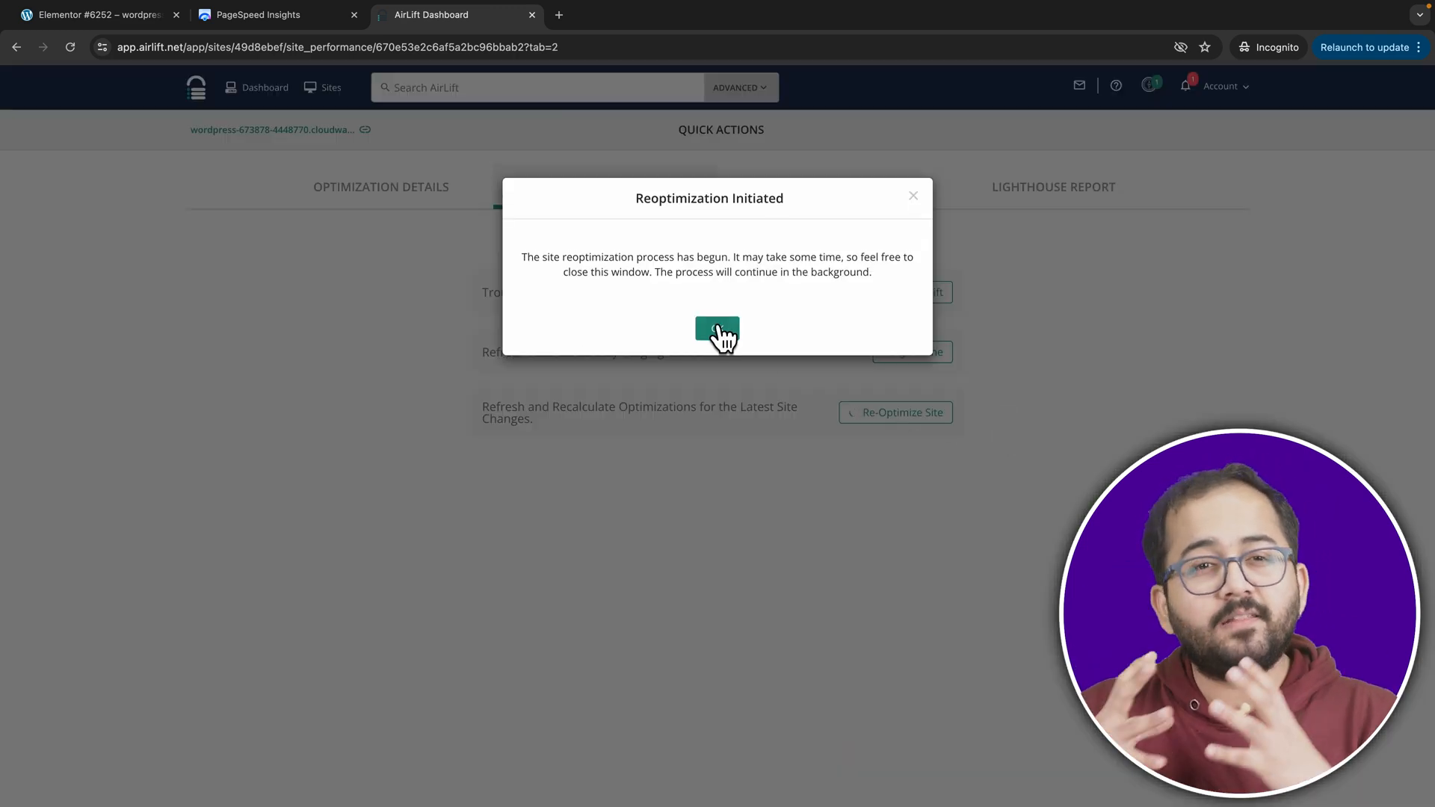
left_click(717, 332)
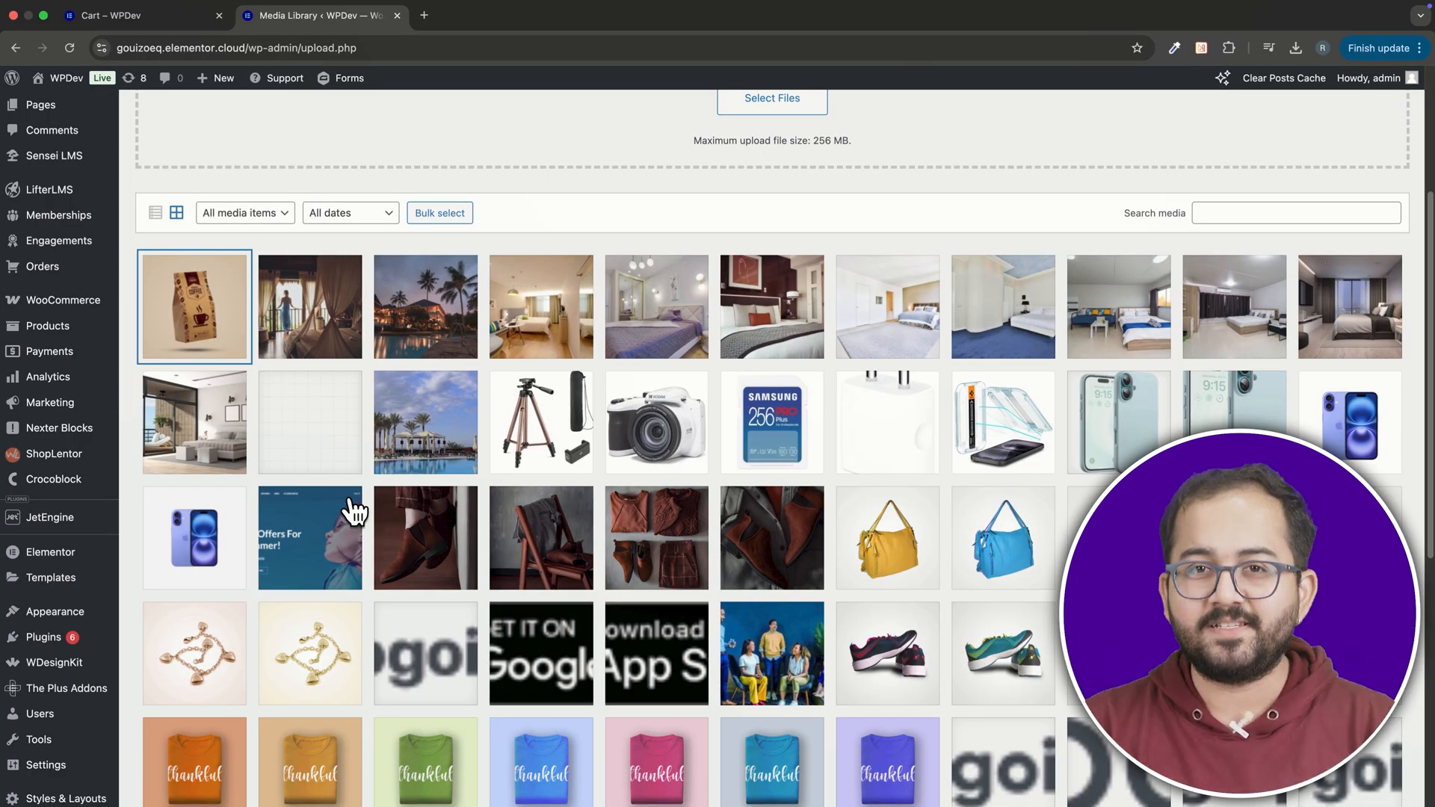
Give the coffee bag image the title 'coffee' and alt text 'A bag of fresh dark roasted coffee beans'.
left_click(194, 305)
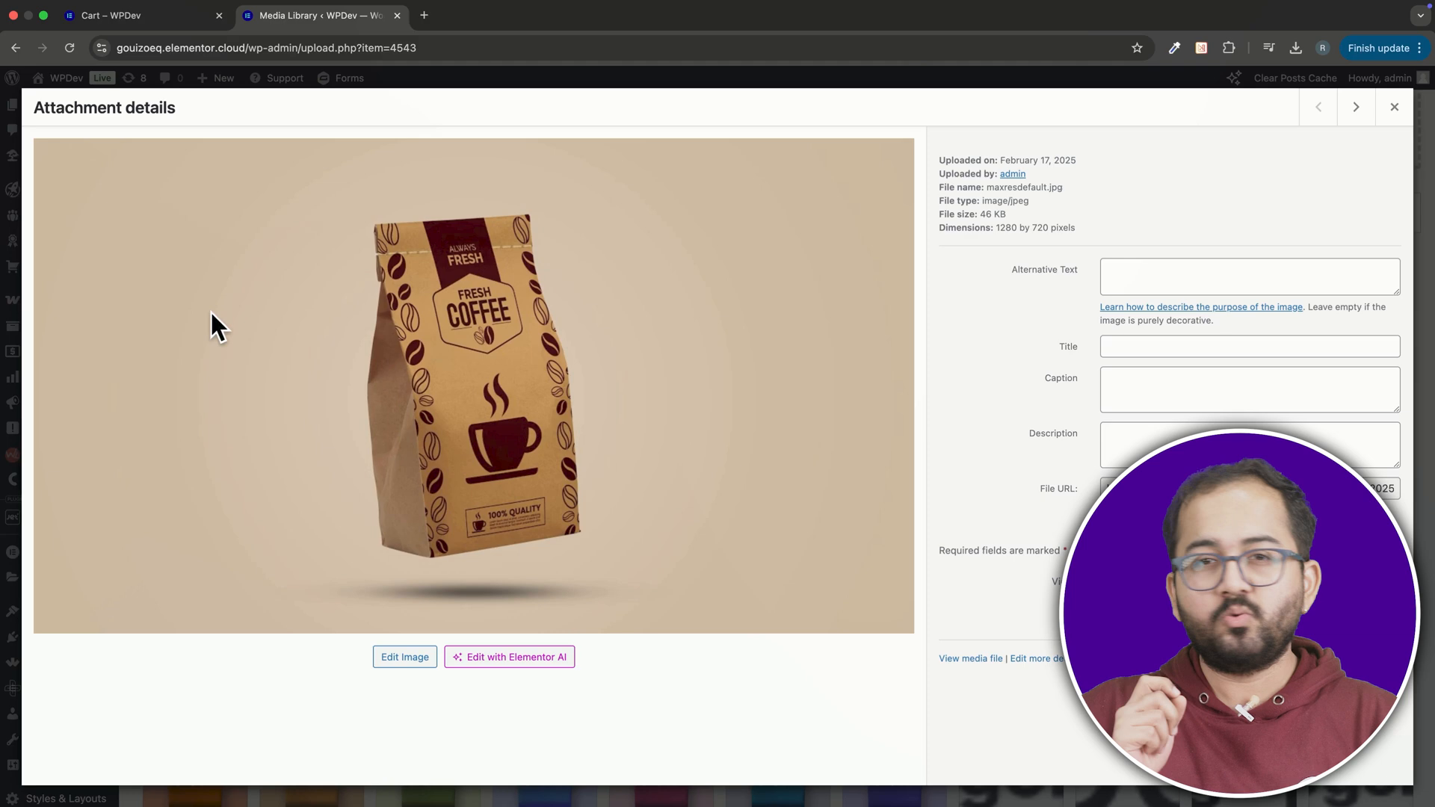
left_click(1246, 276)
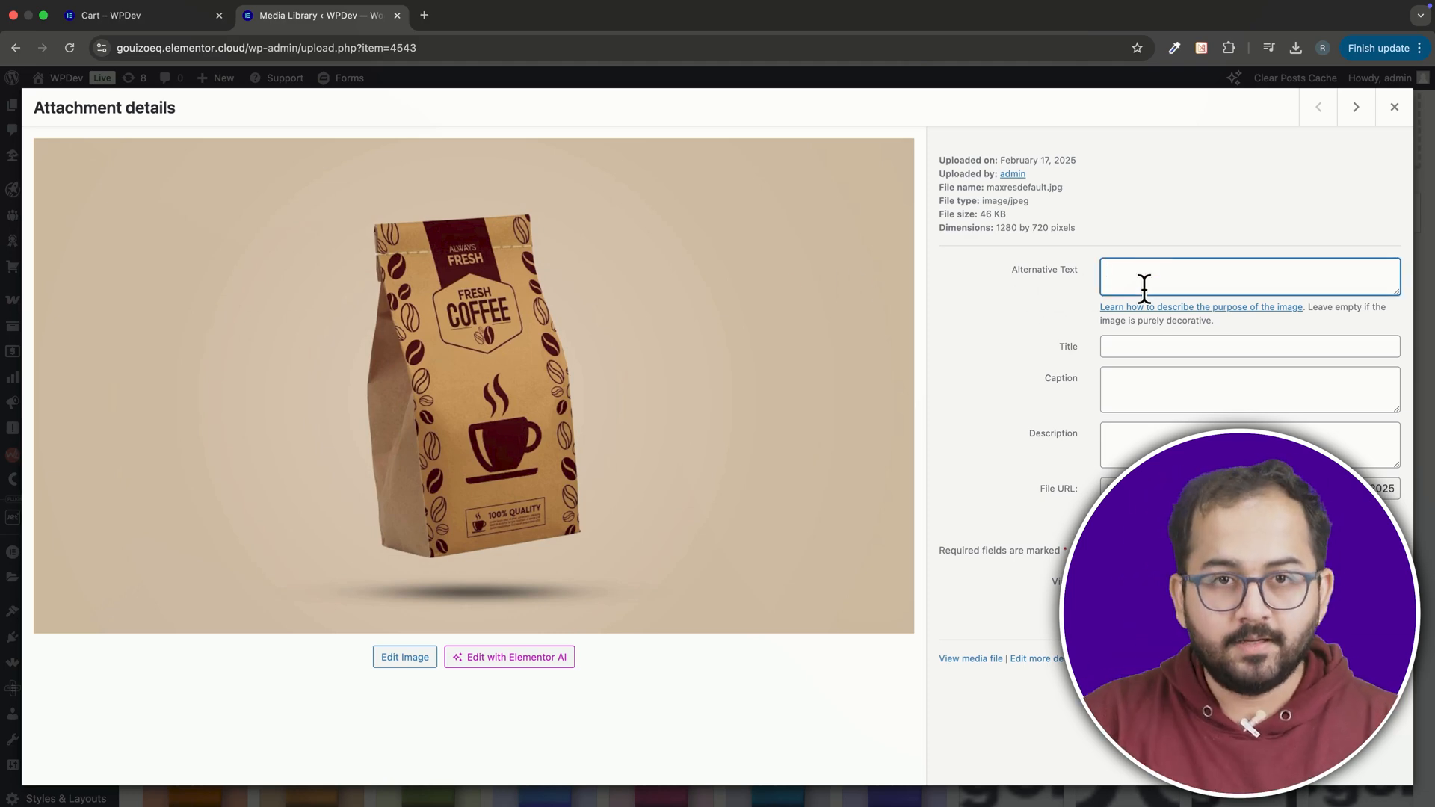
type("coffee-bag-brown")
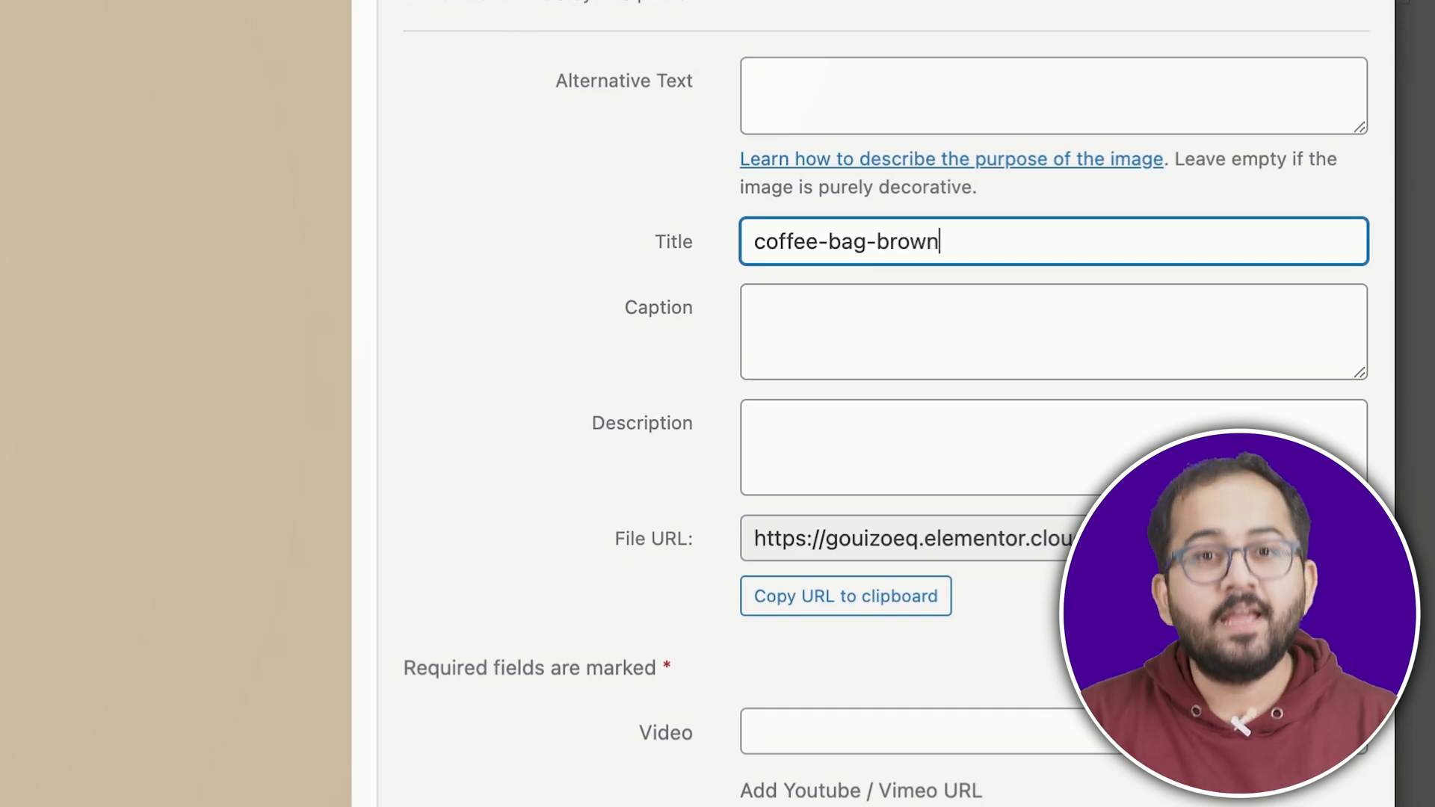
type("A bag of fresh dark roasted coffee beans")
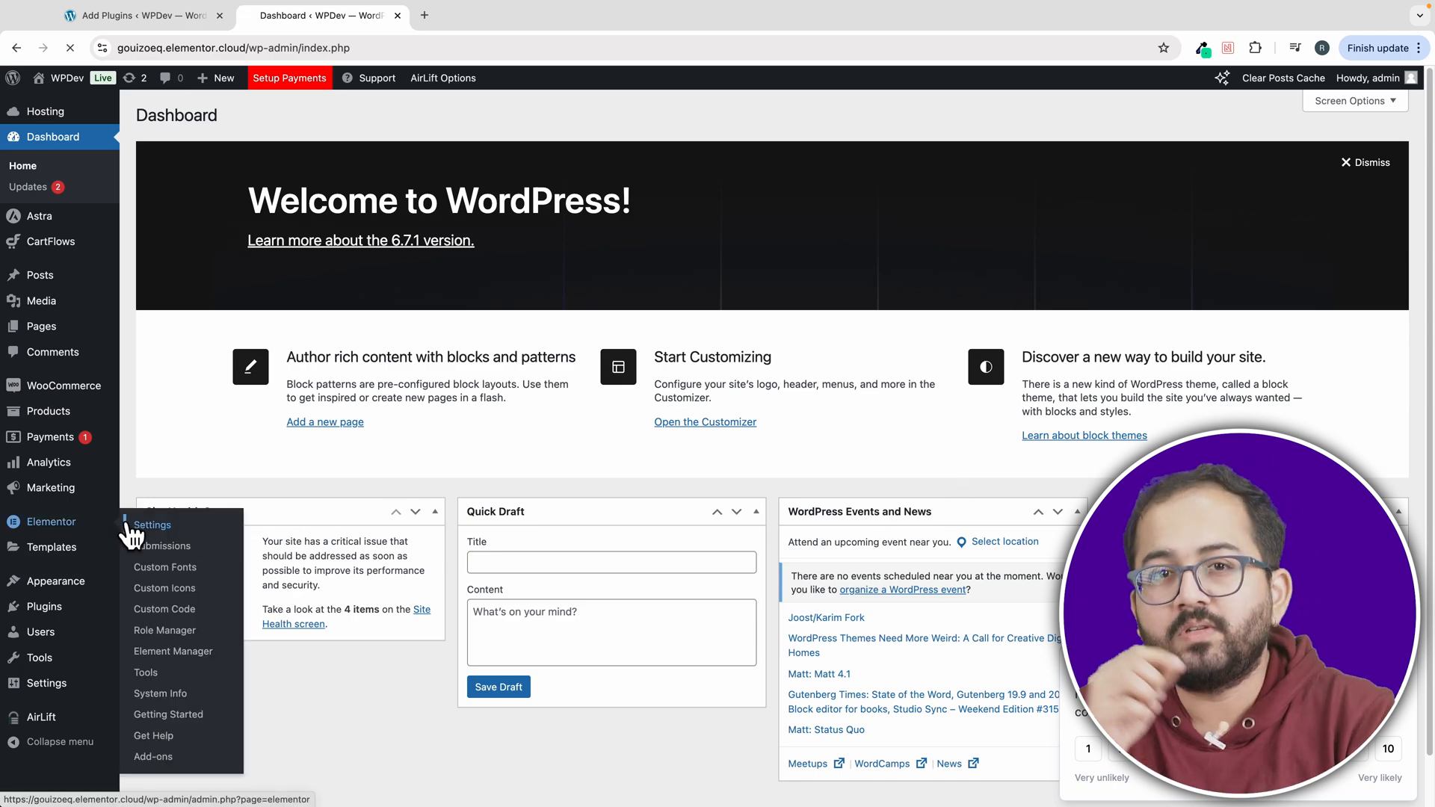
Enable Elementor's Optimized Image Loading and Lazy Load Background Images under Performance and save changes.
left_click(153, 525)
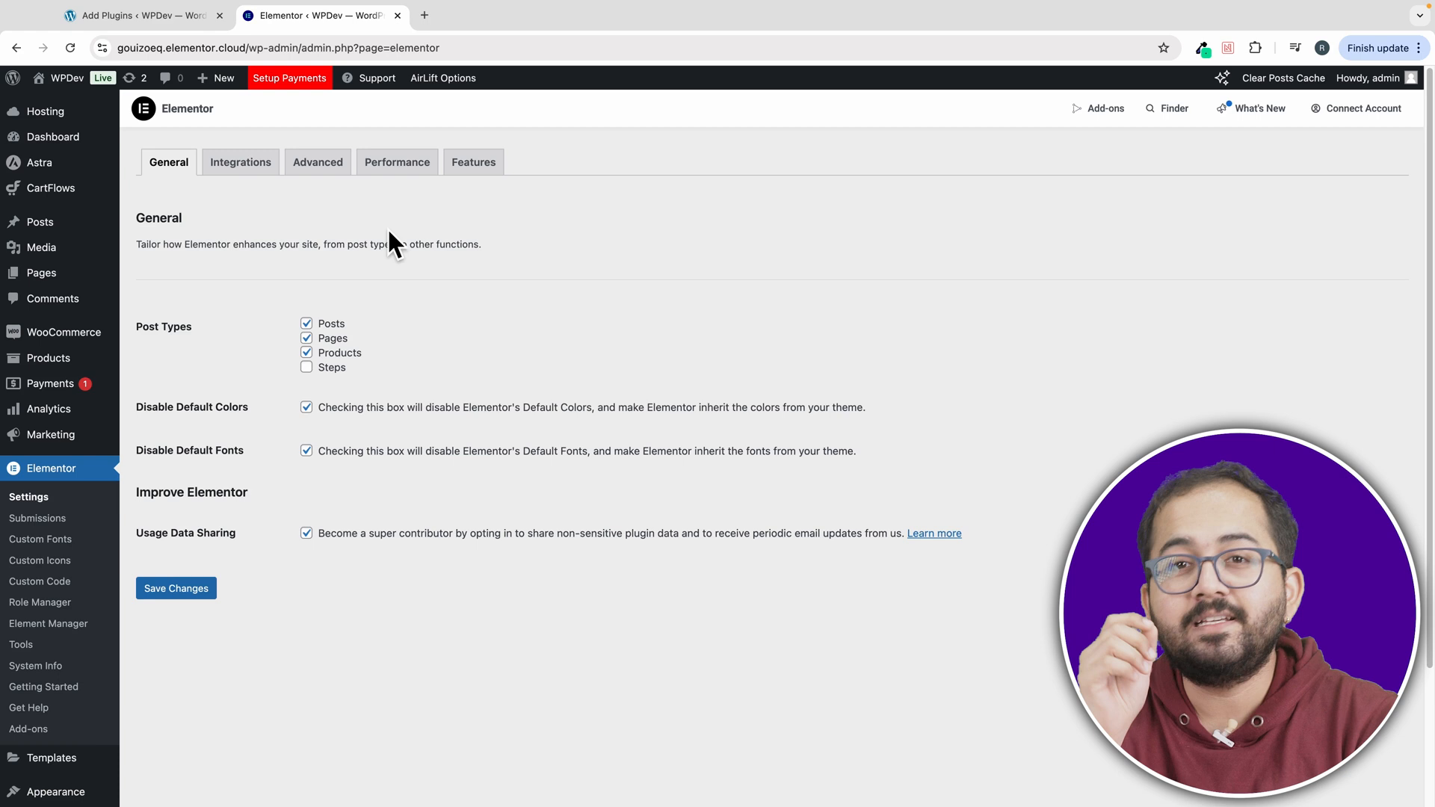
left_click(396, 161)
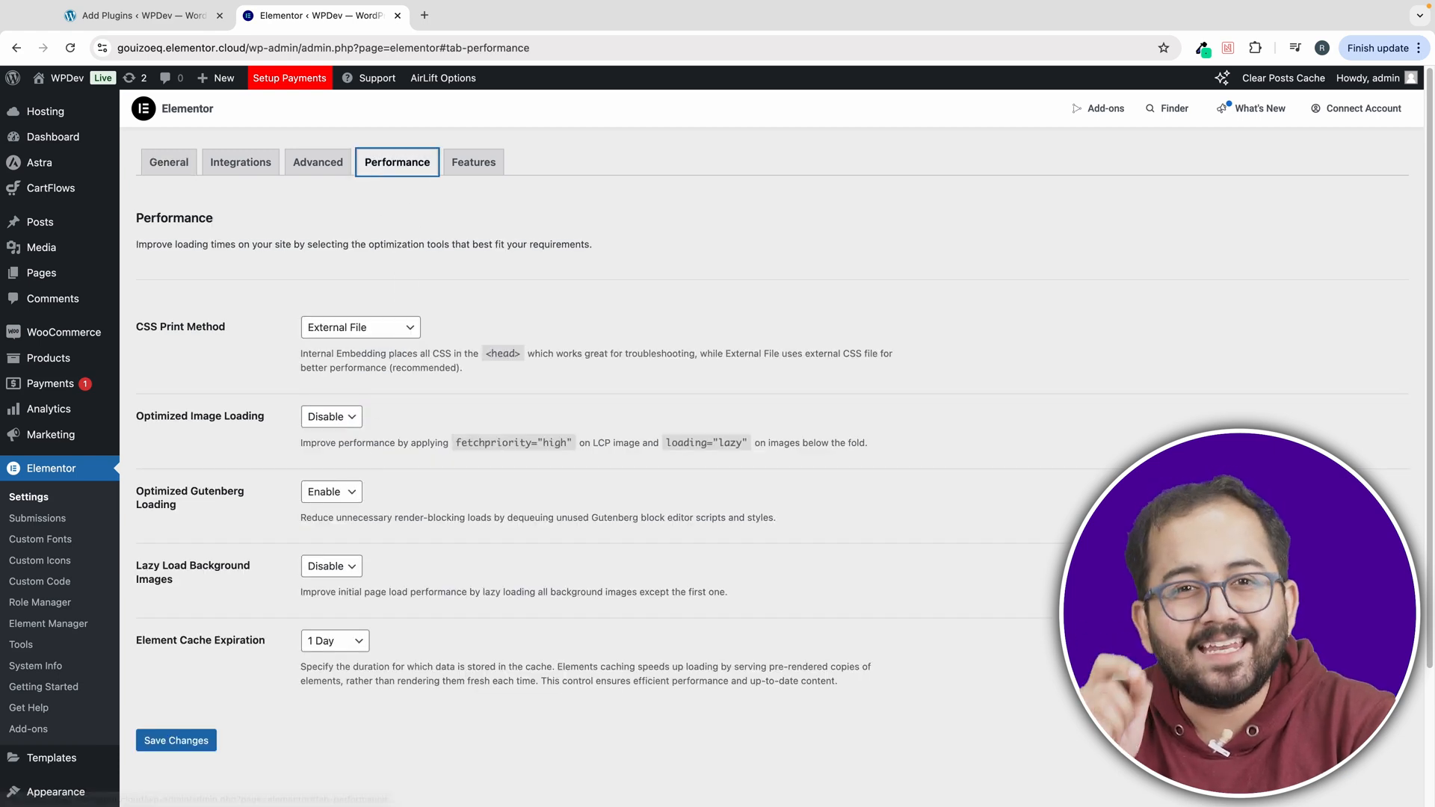
left_click(331, 417)
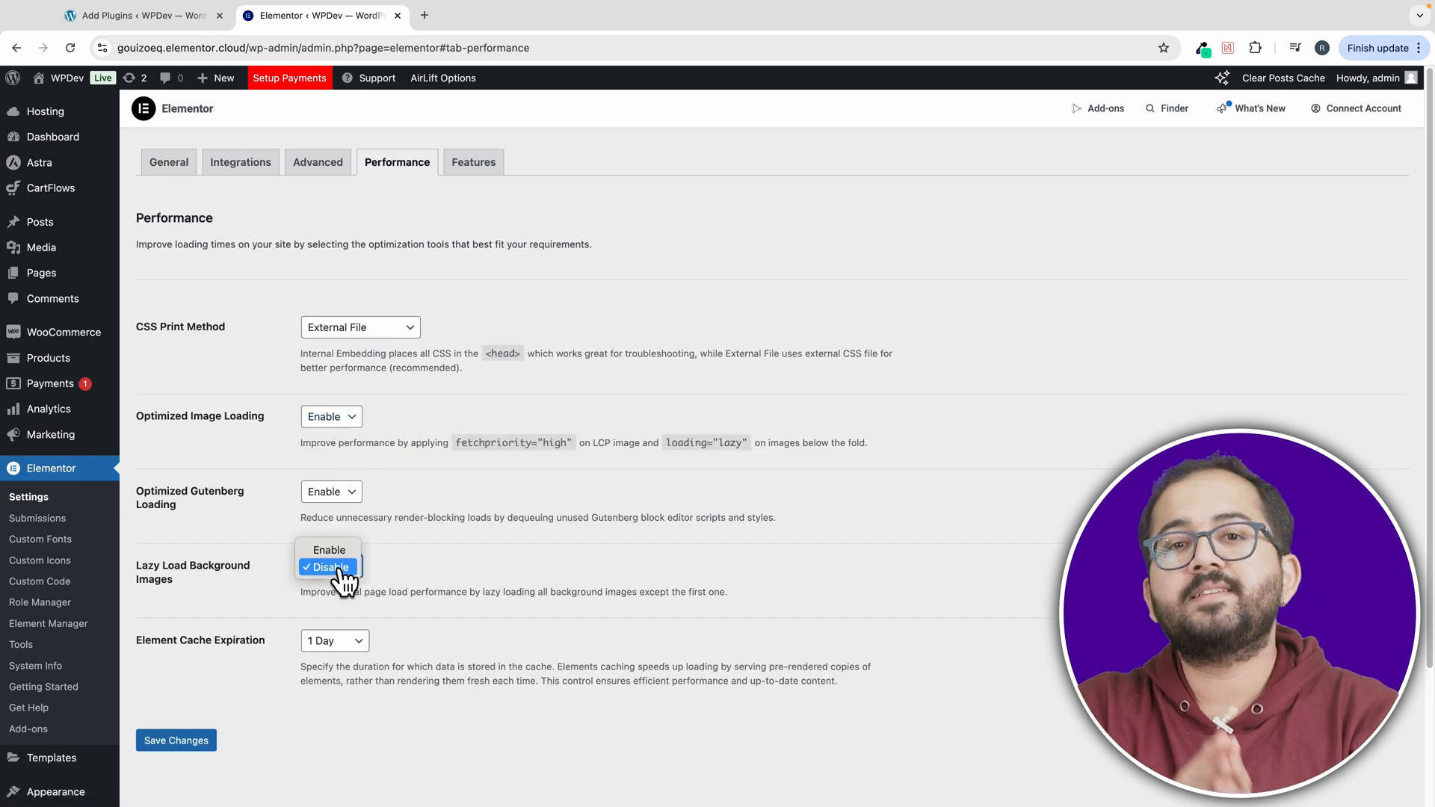
left_click(328, 548)
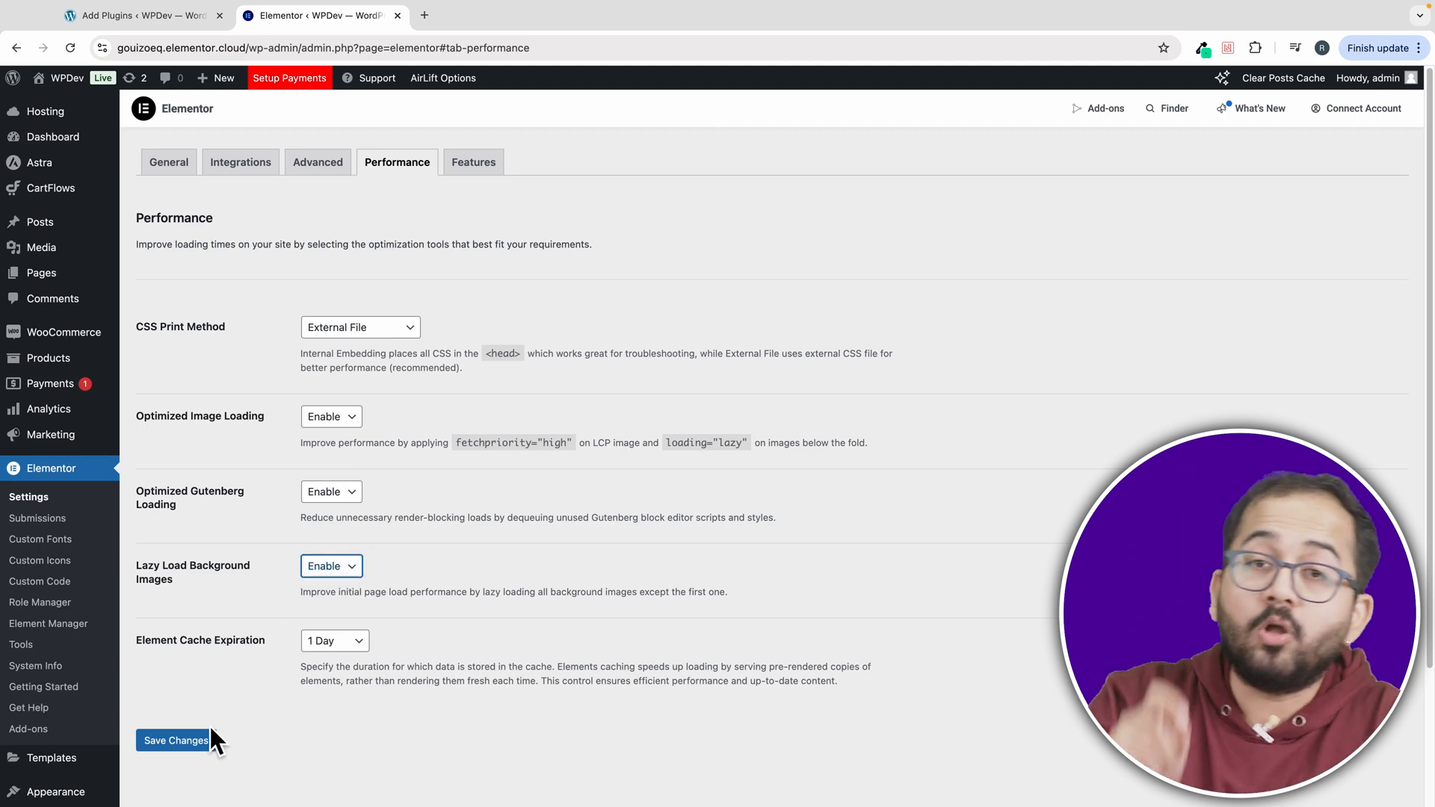
left_click(175, 740)
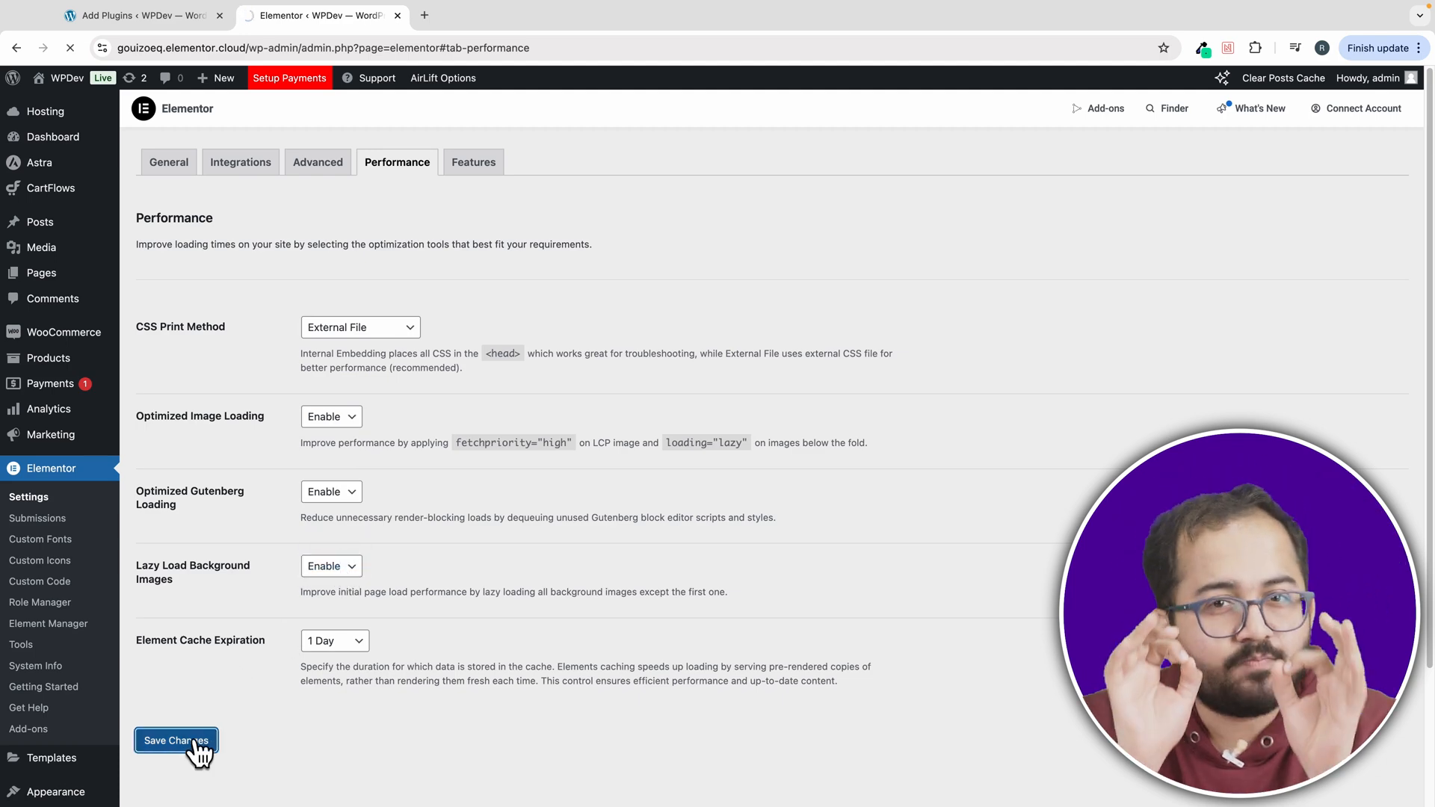
scroll("down", 3)
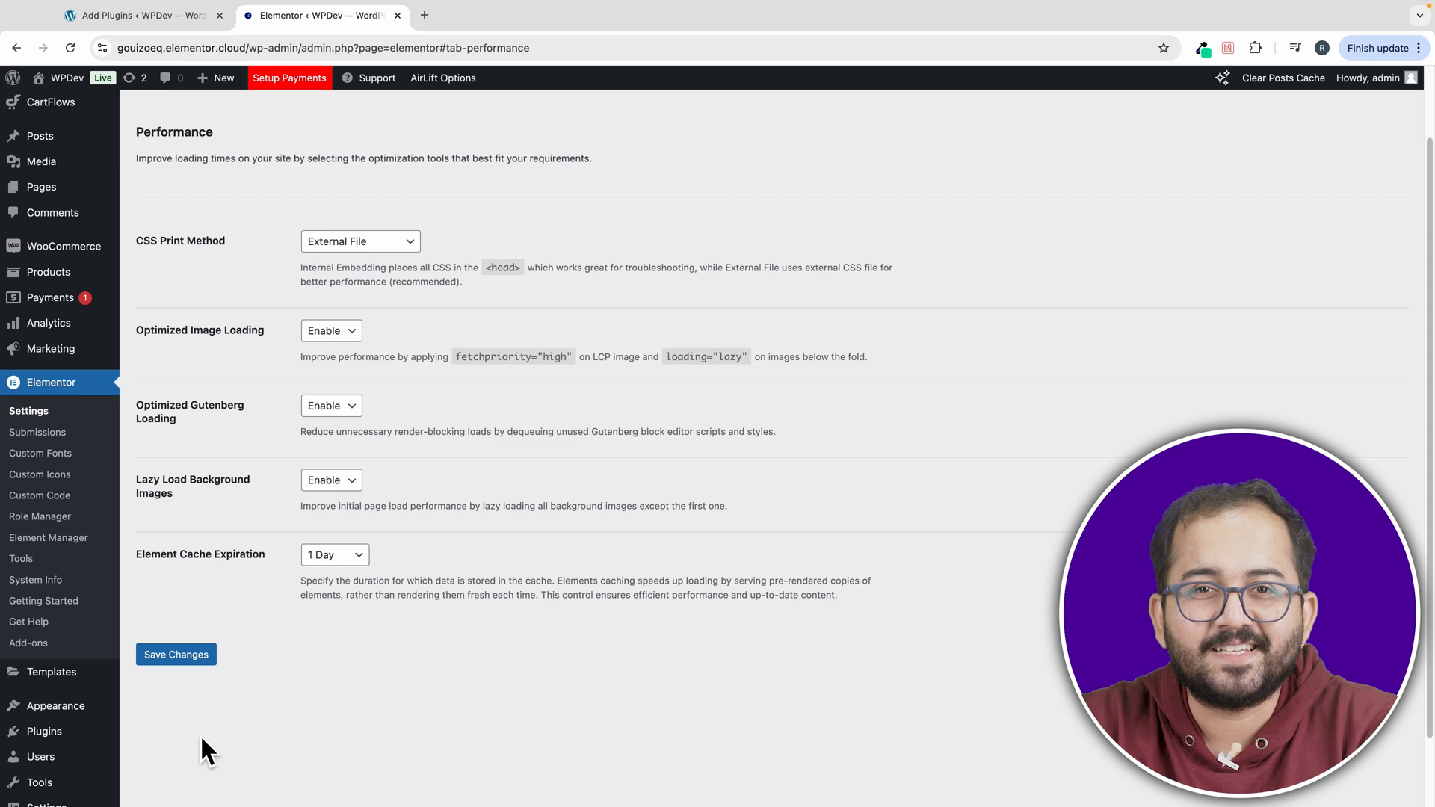